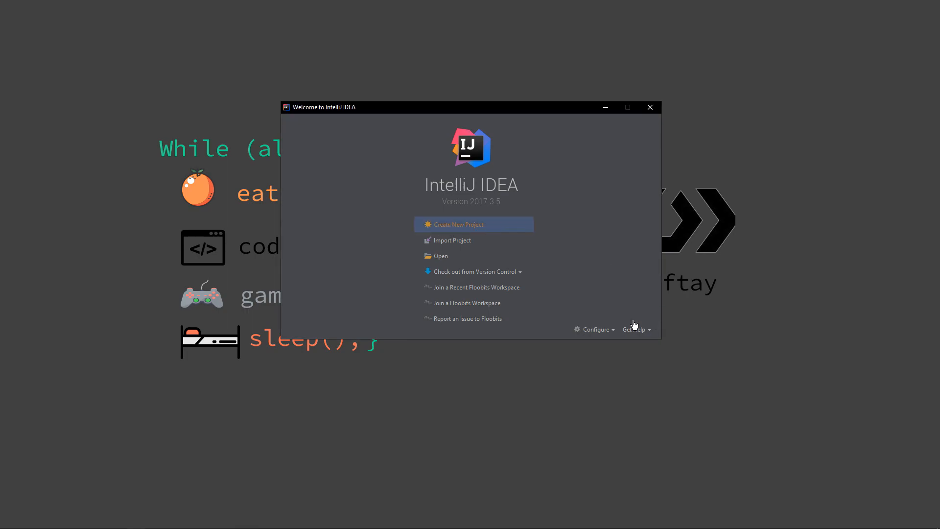
Start a new IntelliJ project named Example saved on the Desktop.
click(457, 224)
text(e)
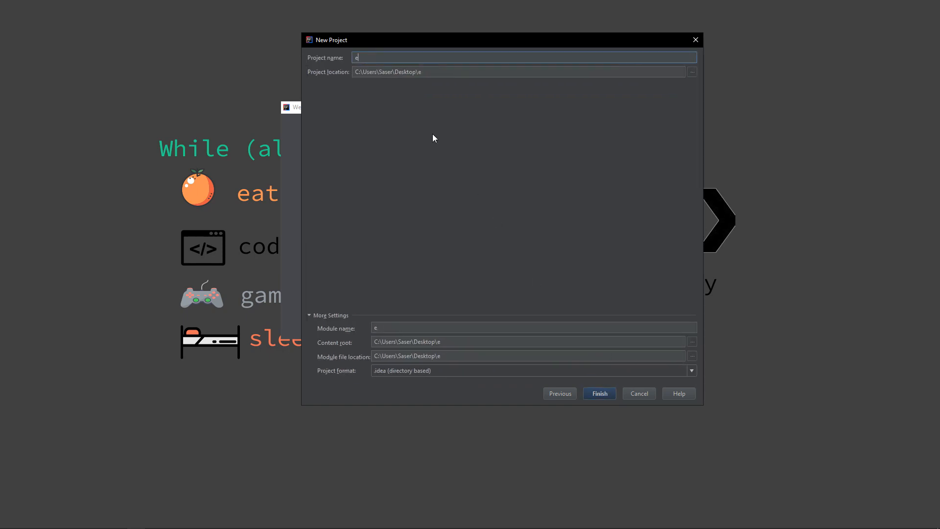
text(x)
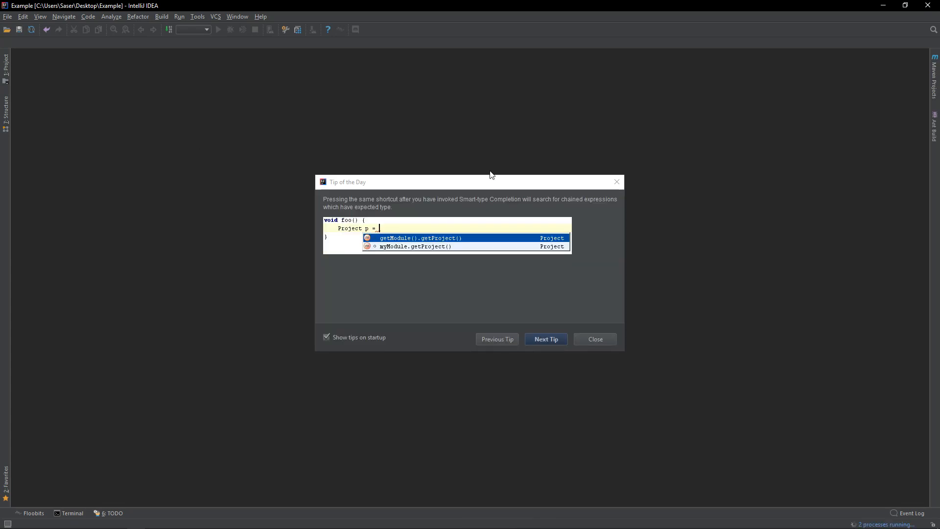
Create package me.driftay.example under src, then a Main class inside it.
click(593, 338)
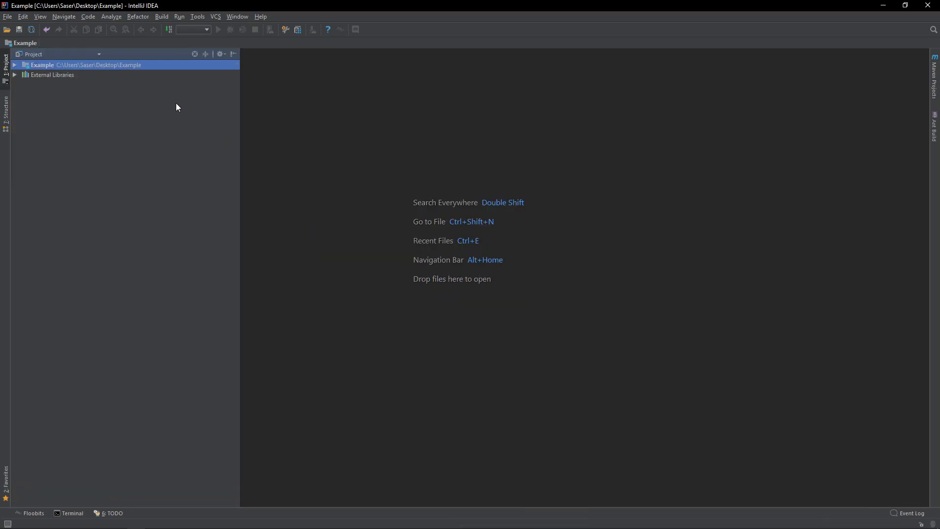
click(14, 64)
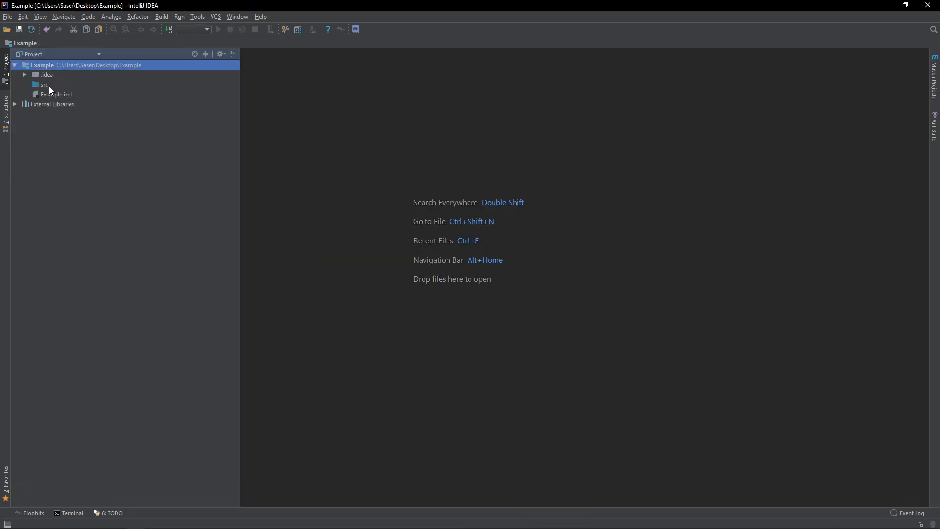
click(43, 84)
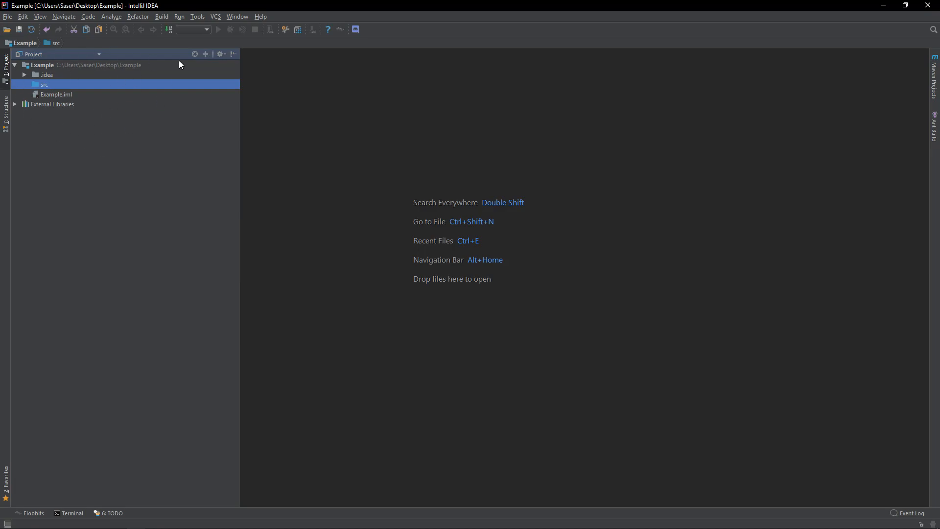
right_click(45, 84)
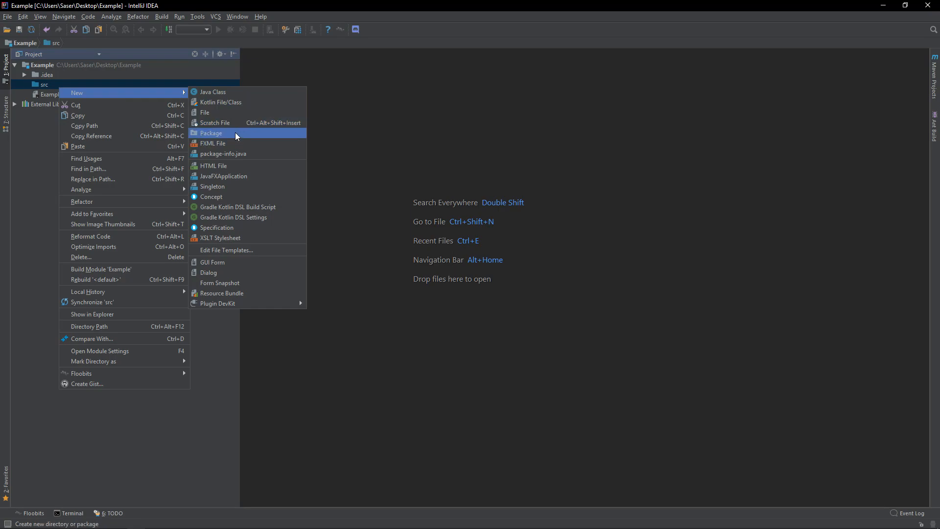
click(211, 133)
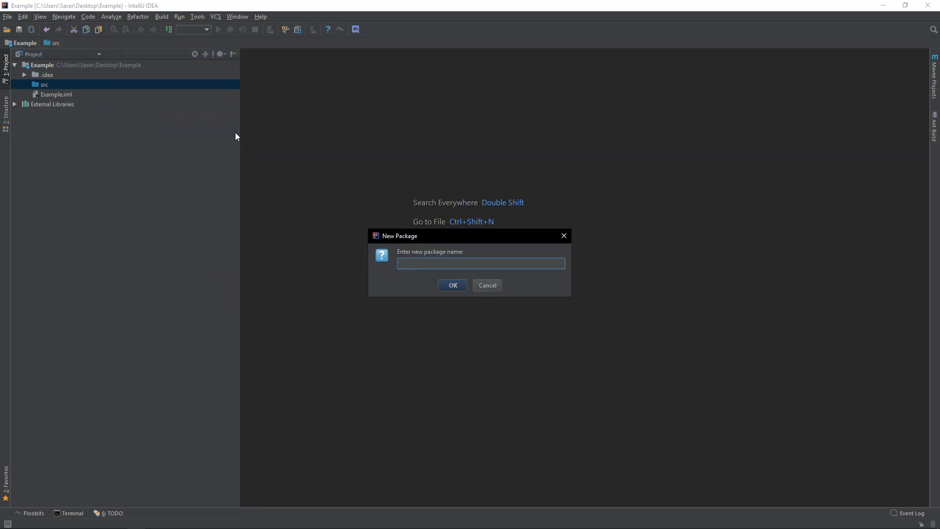
text(me.driftay)
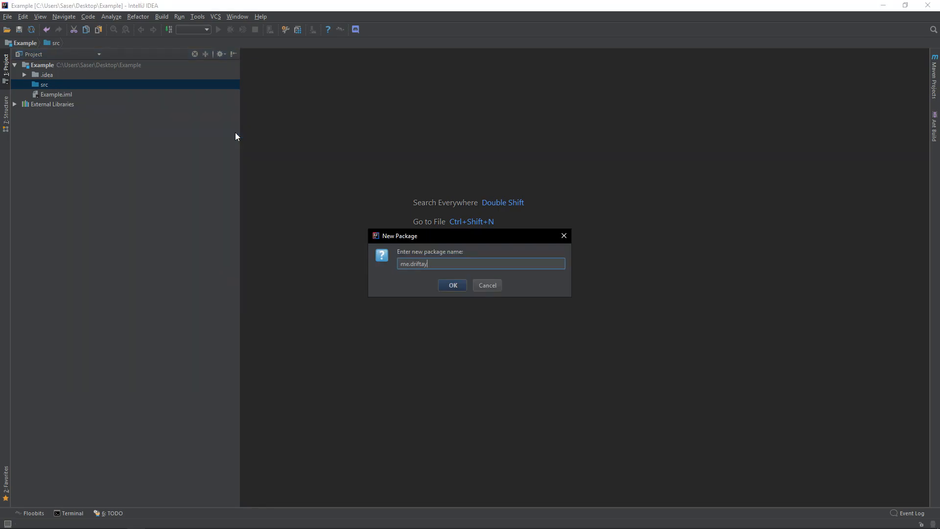
text(.)
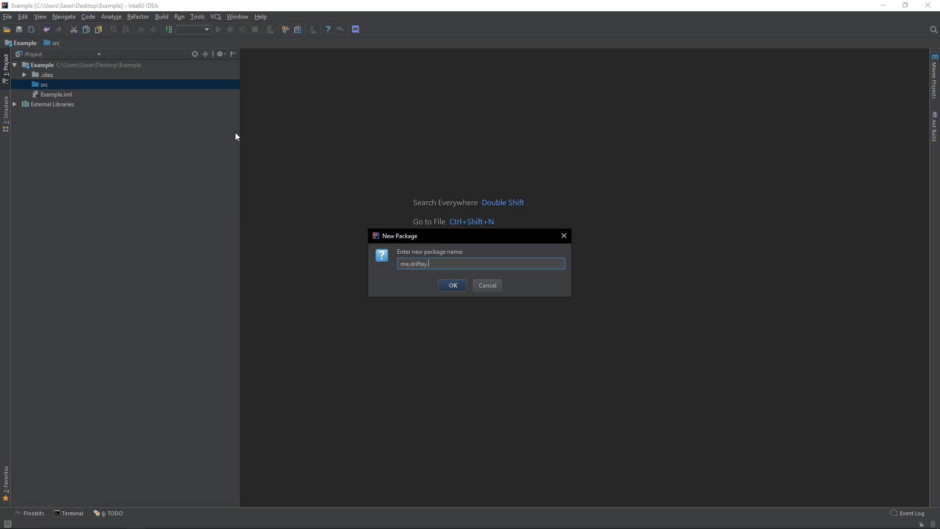
click(452, 285)
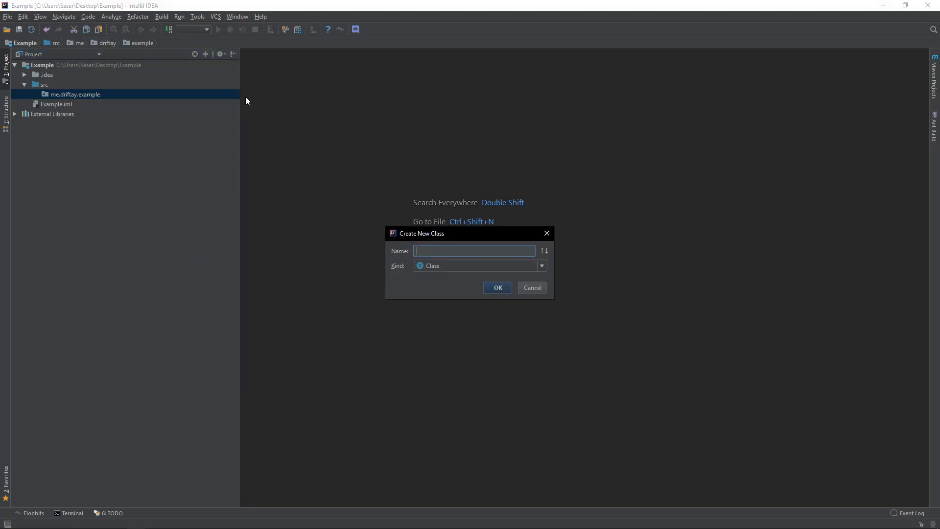
text(Main)
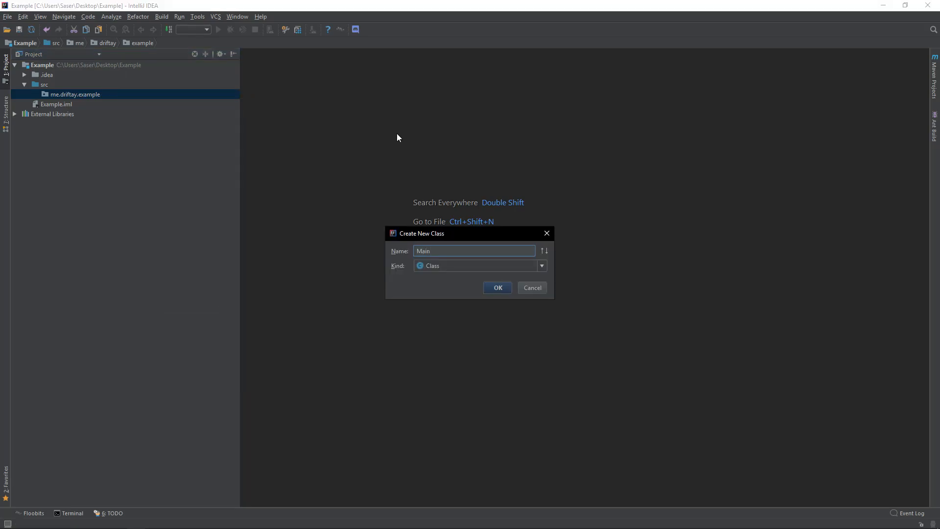
click(497, 288)
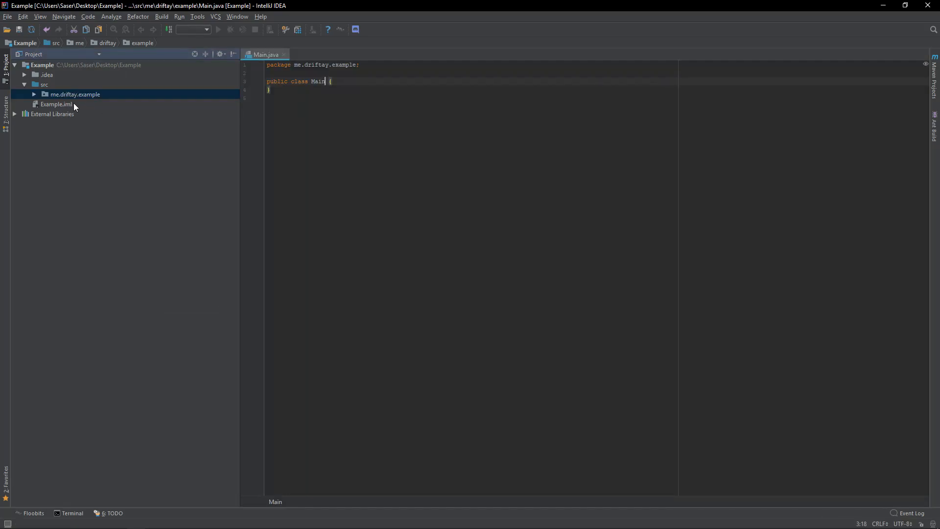
Give Main 'extends JavaPlugin' plus empty public void onEnable() and onDisable() methods.
double_click(56, 103)
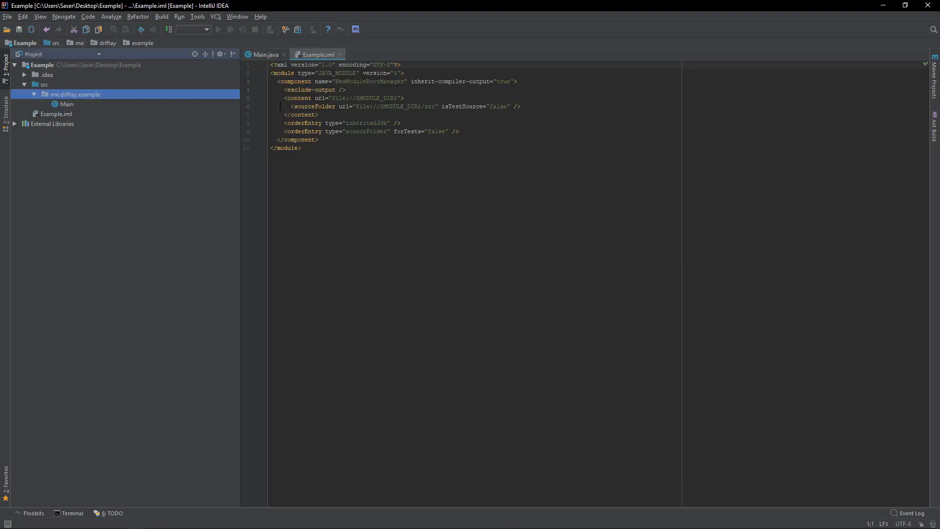
double_click(66, 104)
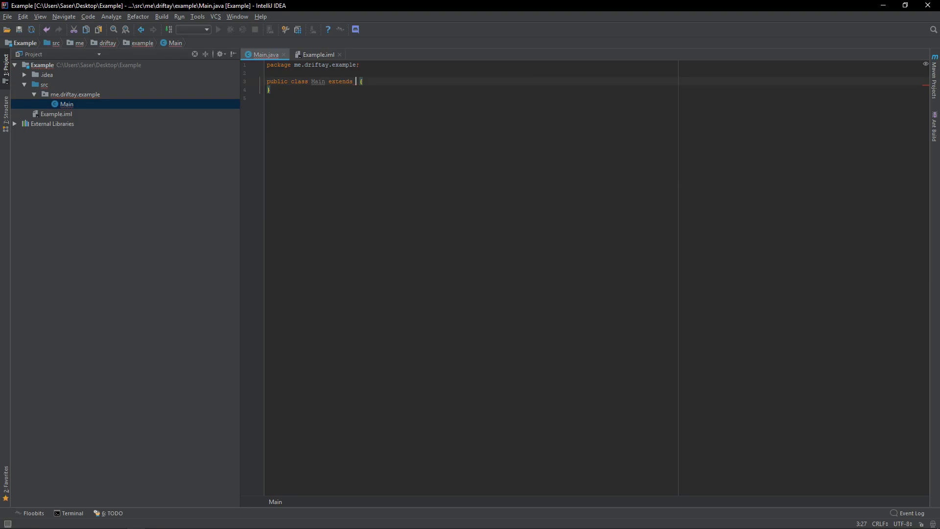
text(JavaPlugin)
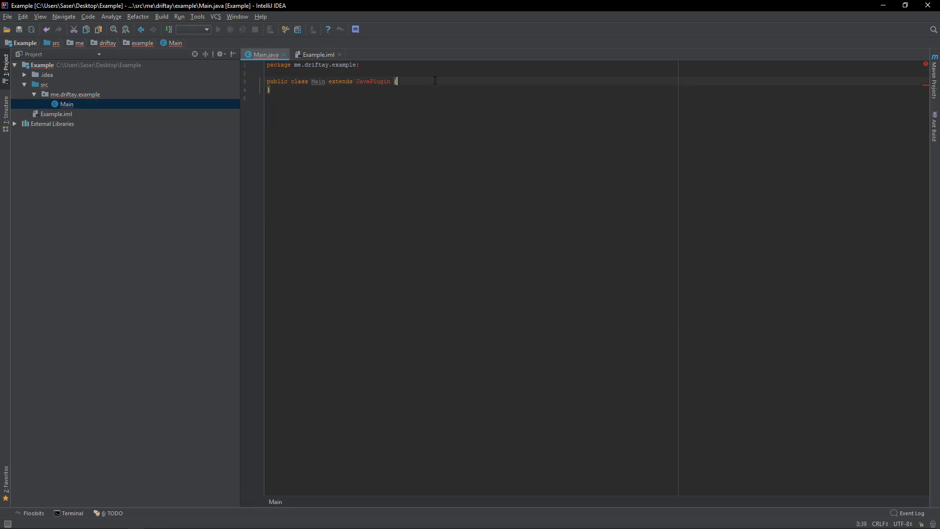
text(public void onEnable(){)
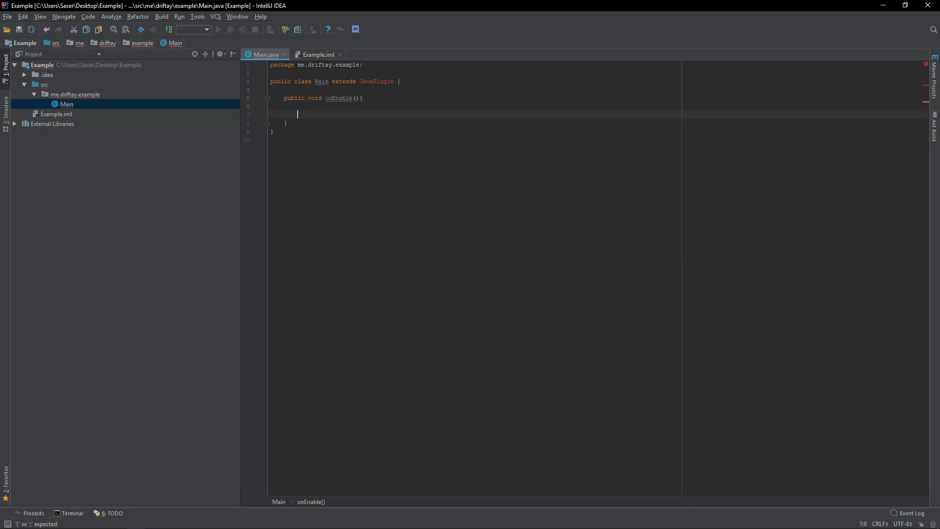
text(public void onDis)
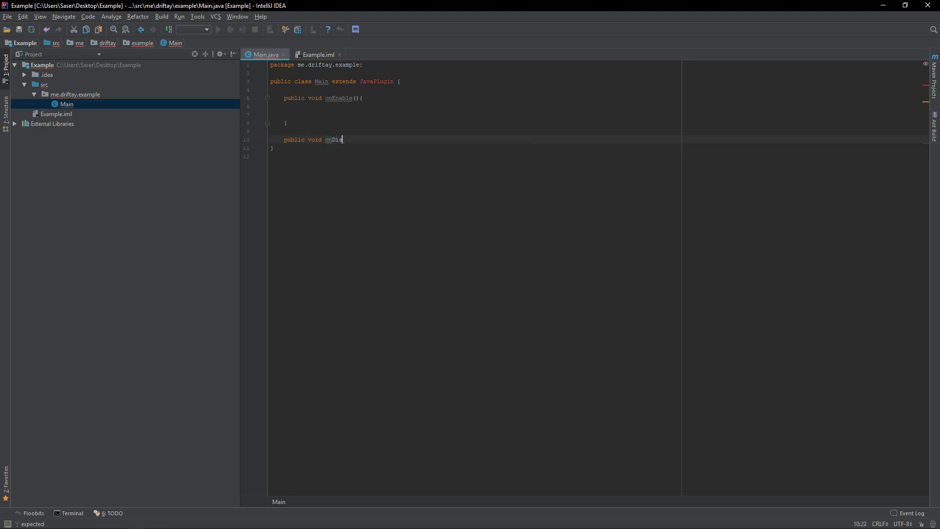
text(able())
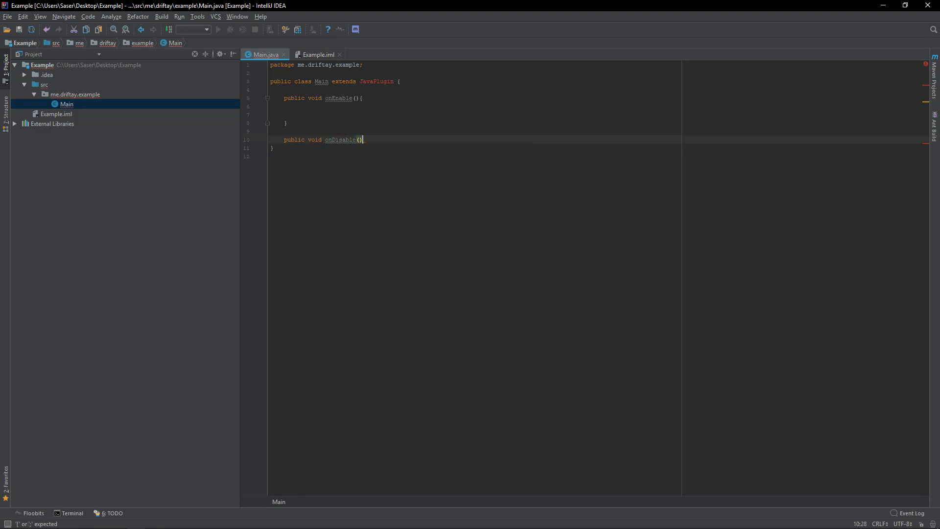
text({)
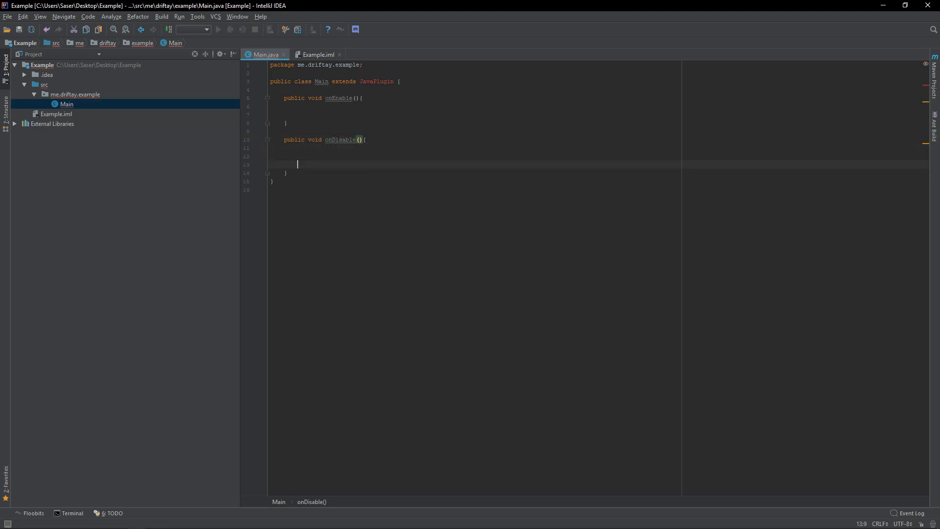
drag(296, 98, 286, 123)
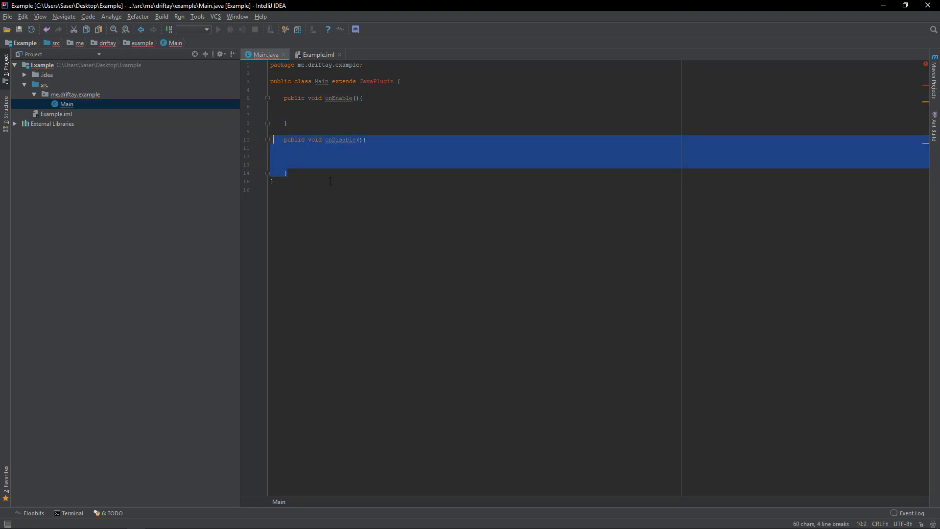
double_click(342, 98)
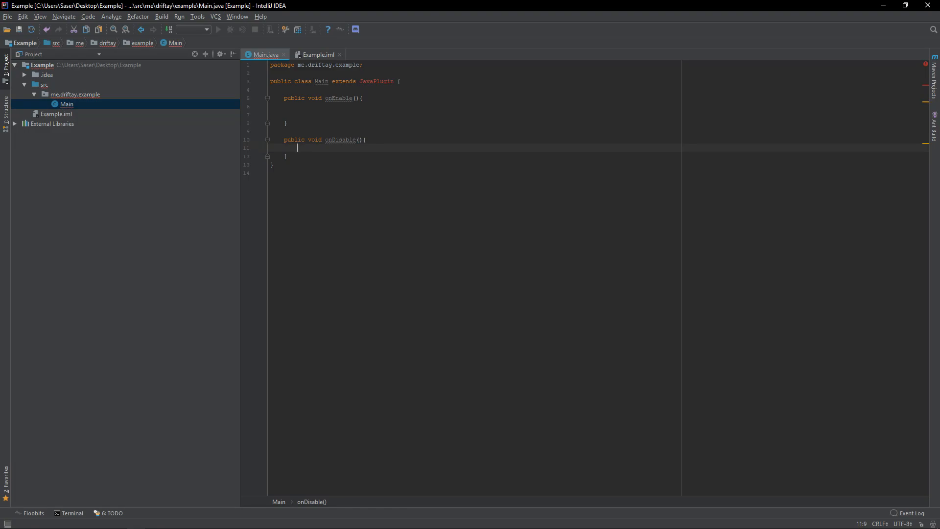
key(enter)
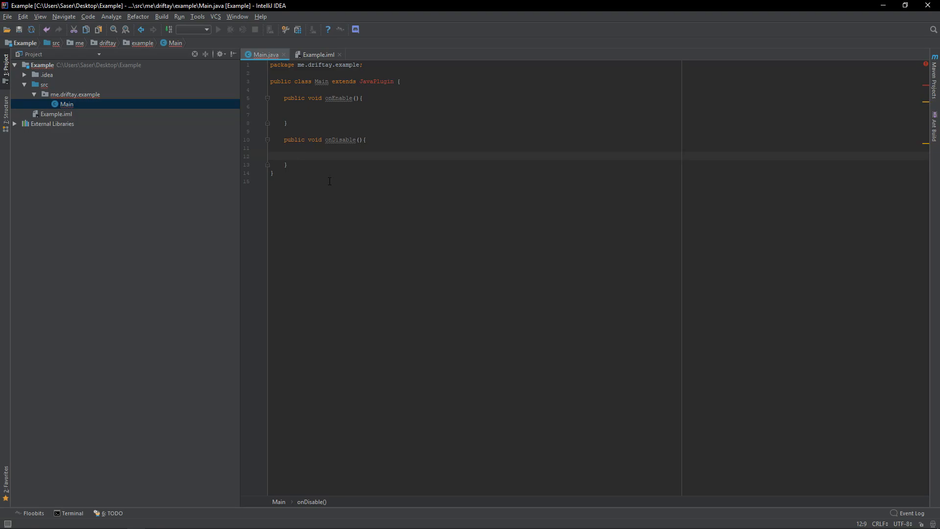
mouse_move(68, 53)
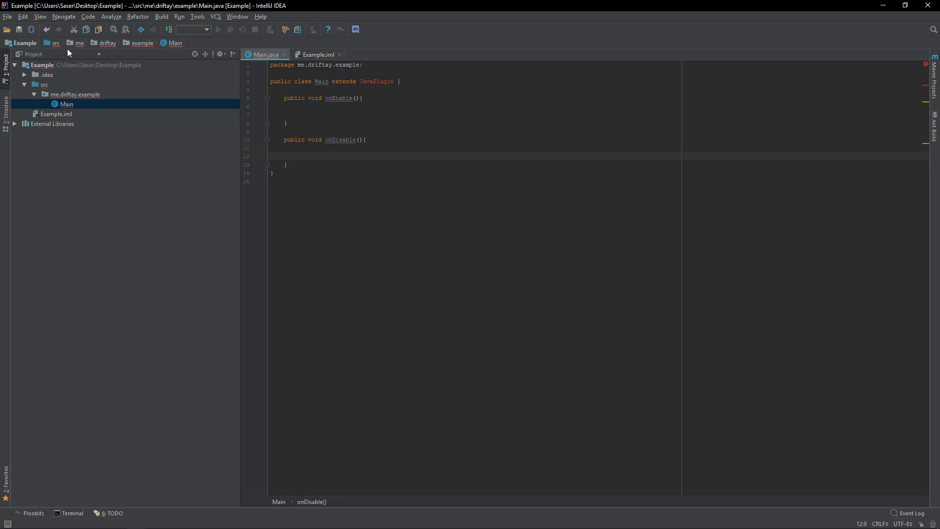
mouse_move(8, 17)
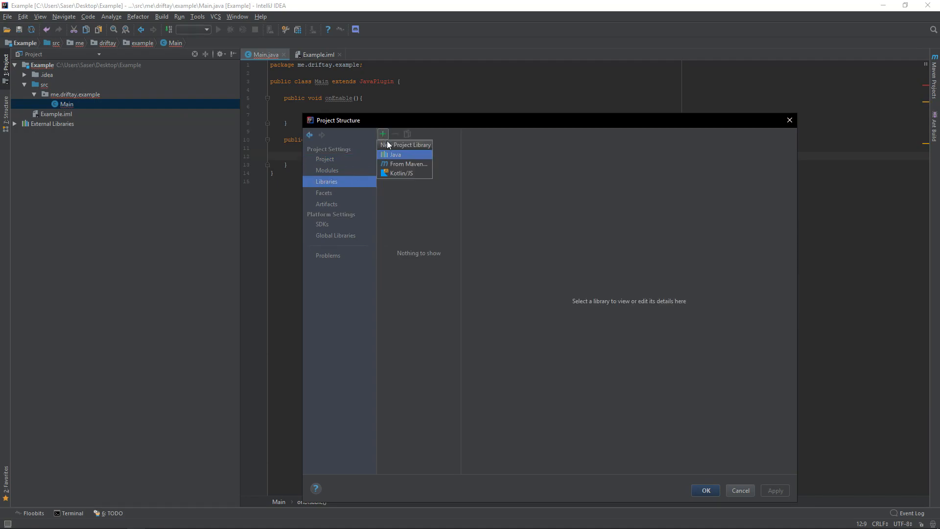
Attach 1.88.jar from the test server folder as a Java project library.
click(395, 154)
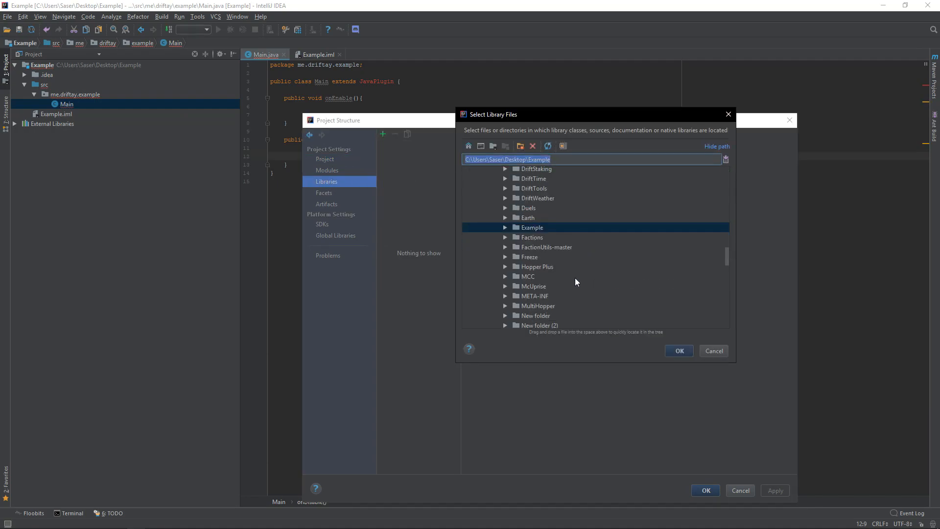
scroll(down, 3)
text(test server)
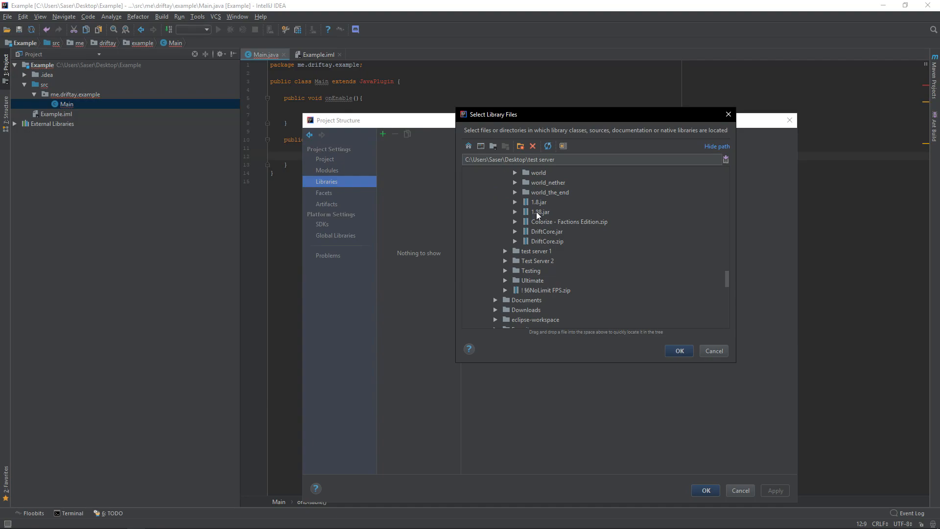
click(539, 212)
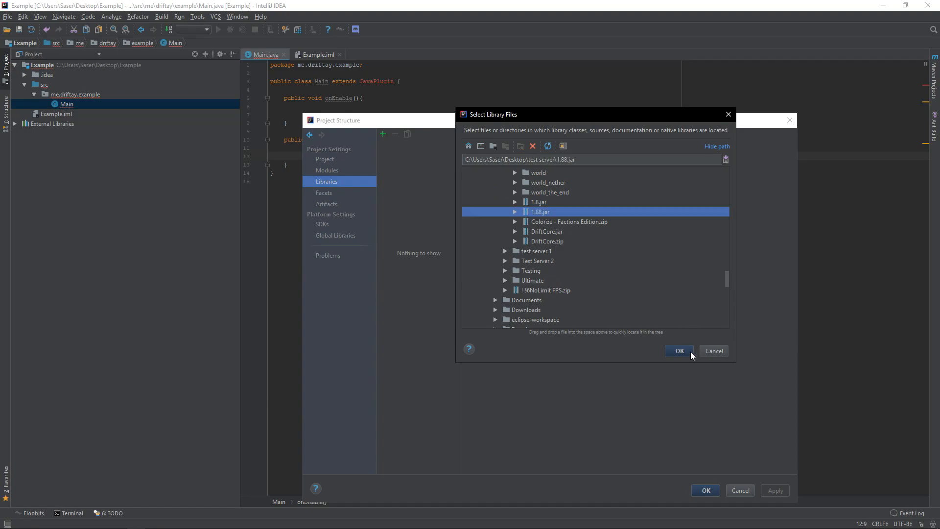
click(678, 350)
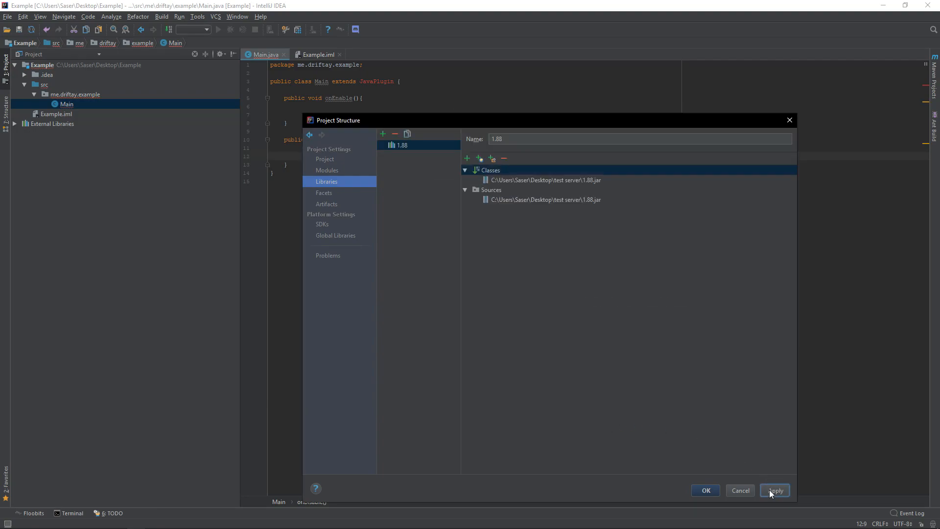
click(705, 490)
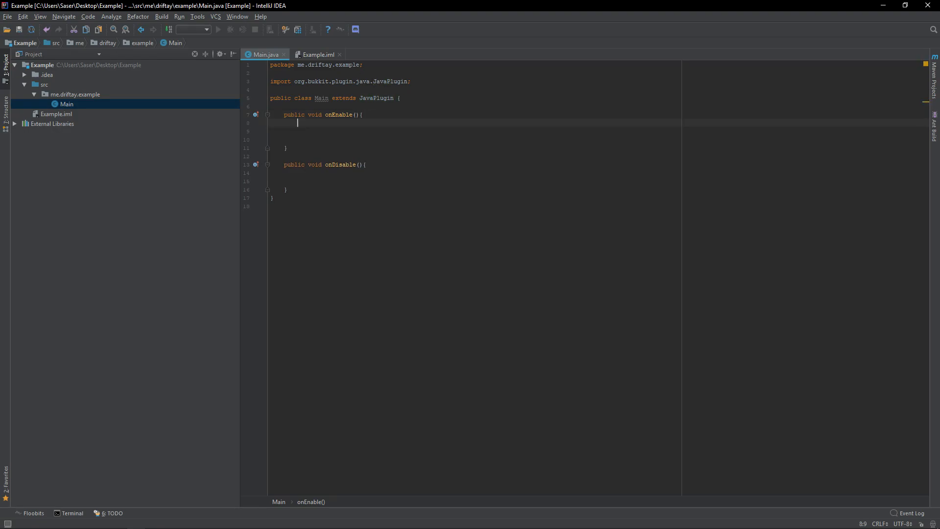
Make onEnable call Bukkit.getConsoleSender().sendMessage("hi this is my example") and remove blank lines.
text(Bukkit.getConsoleSender().sendMessage("hi th");)
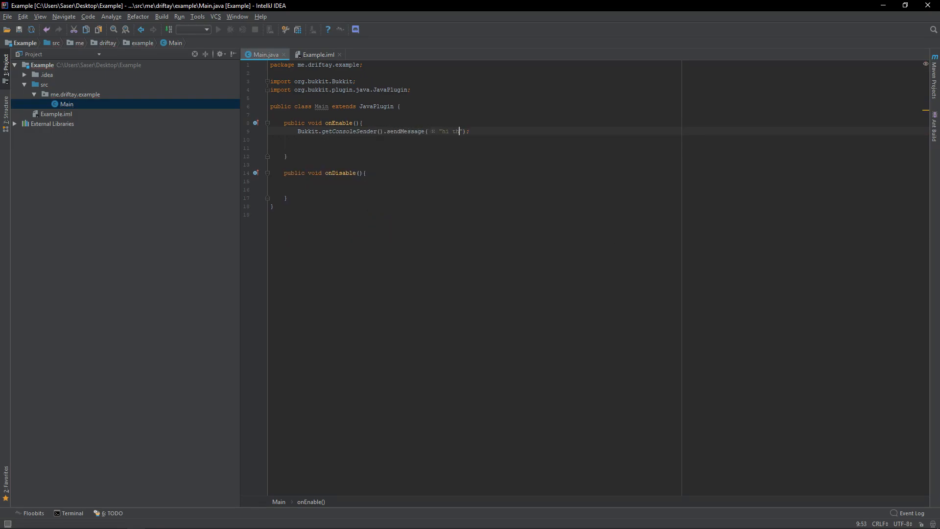
text(his is my example)
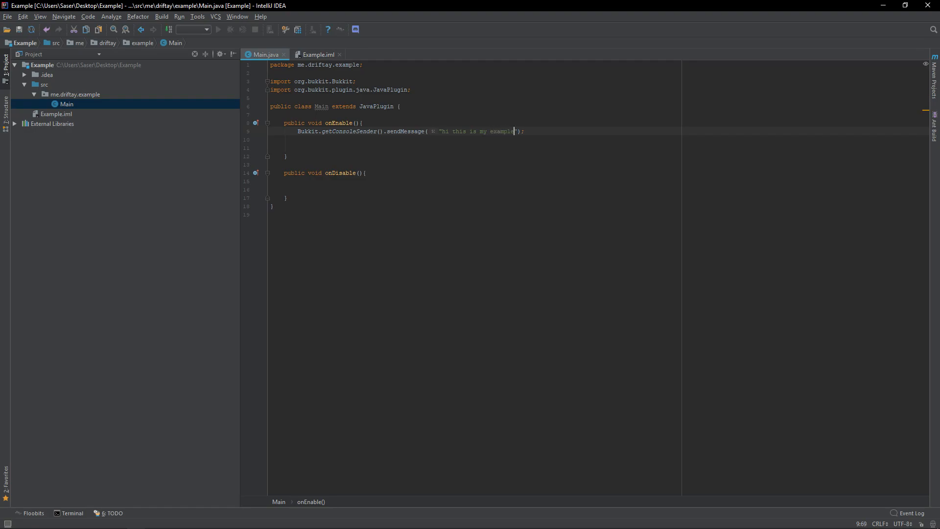
click(322, 148)
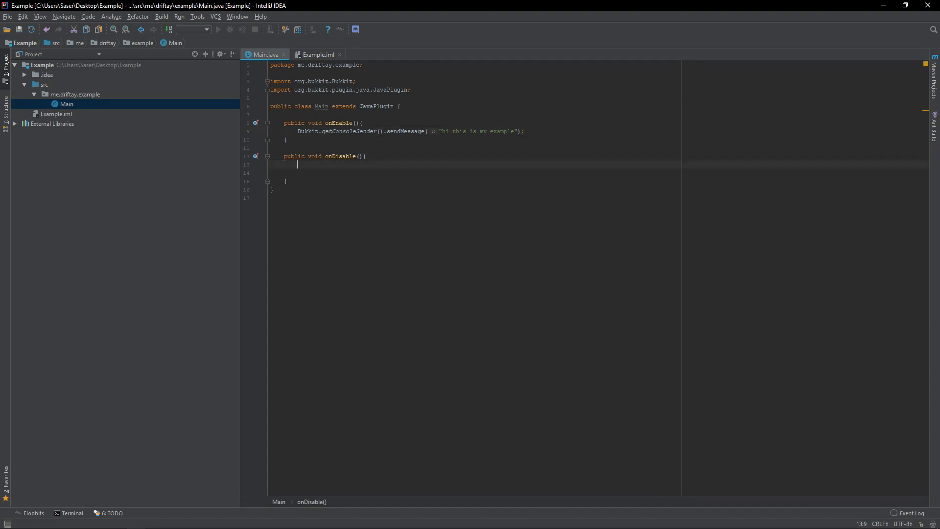
mouse_move(364, 133)
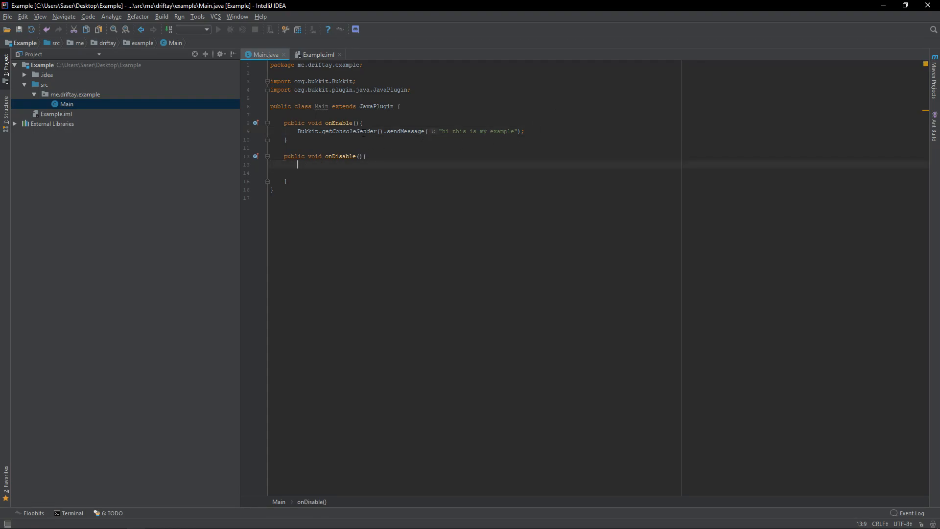
drag(295, 131, 288, 139)
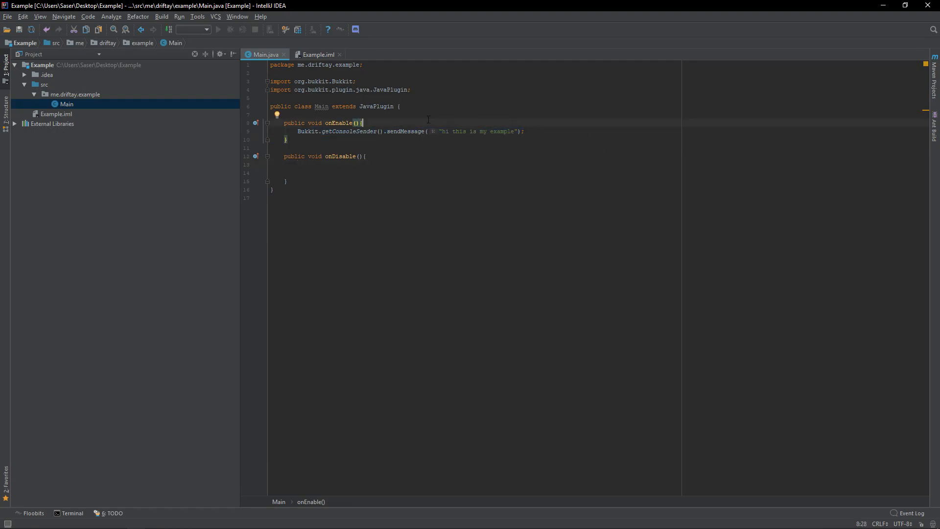
click(44, 83)
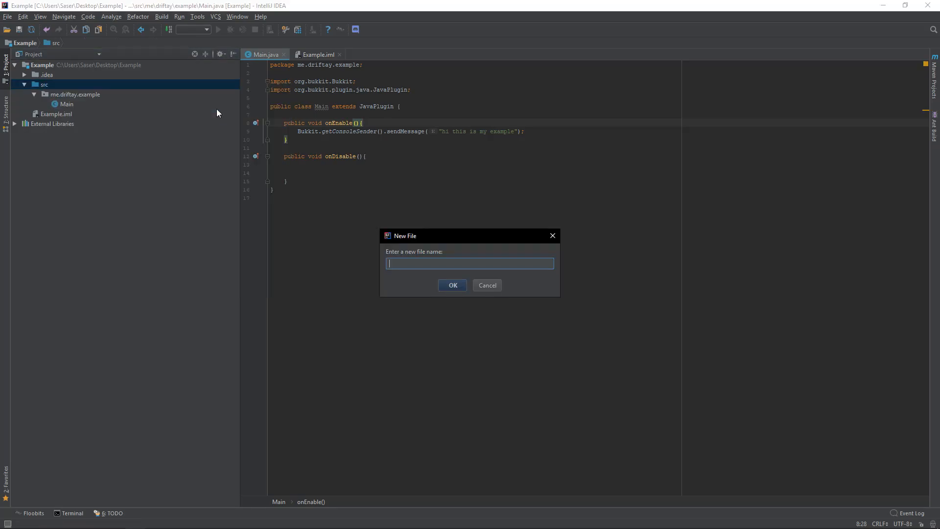
Create plugin.yml with name Example, version 1.0 and description 'this is my example'.
text(plugin.yml)
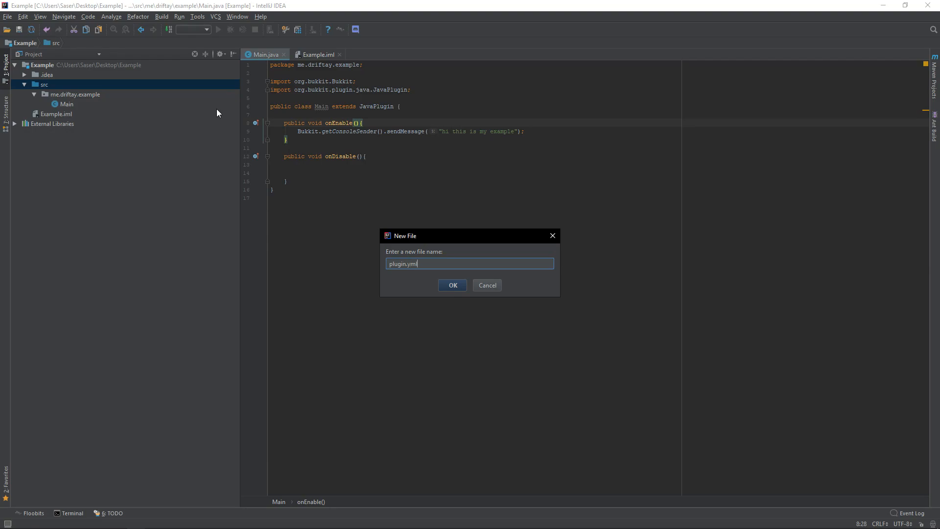
click(452, 285)
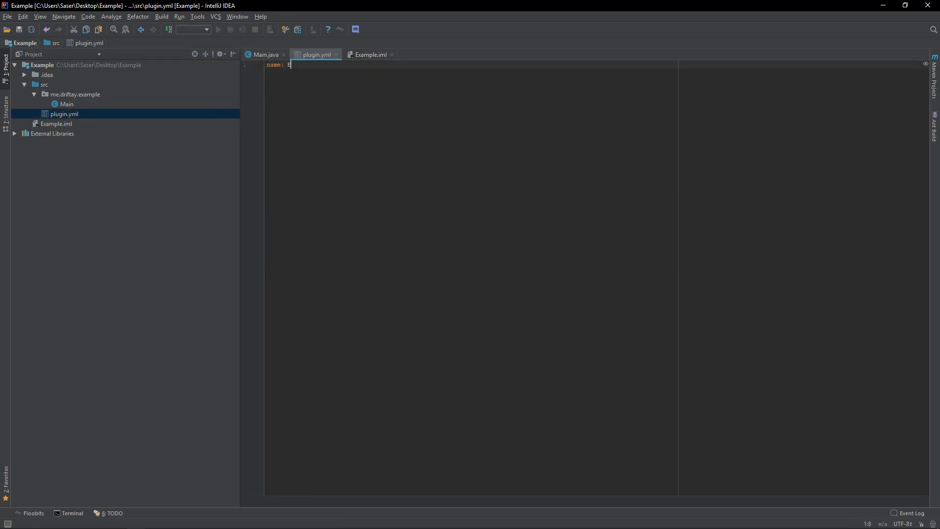
text(xample)
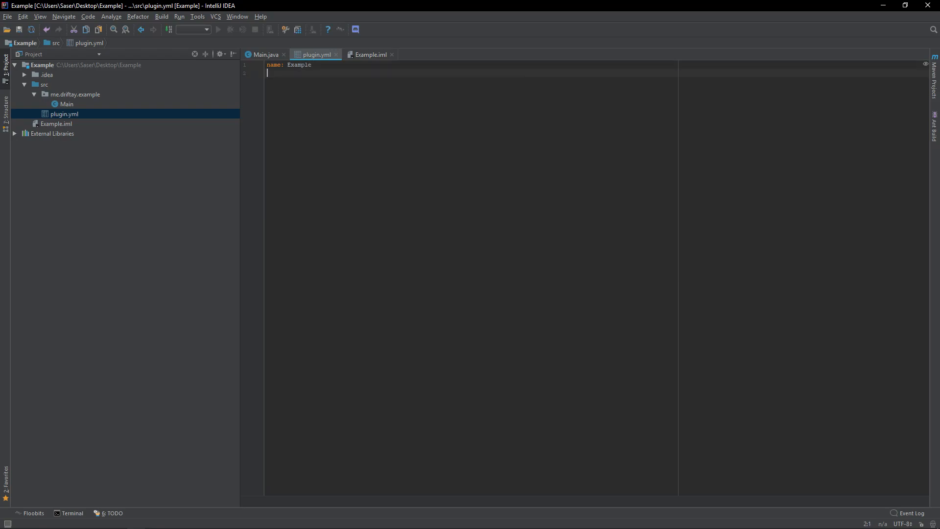
text(version:)
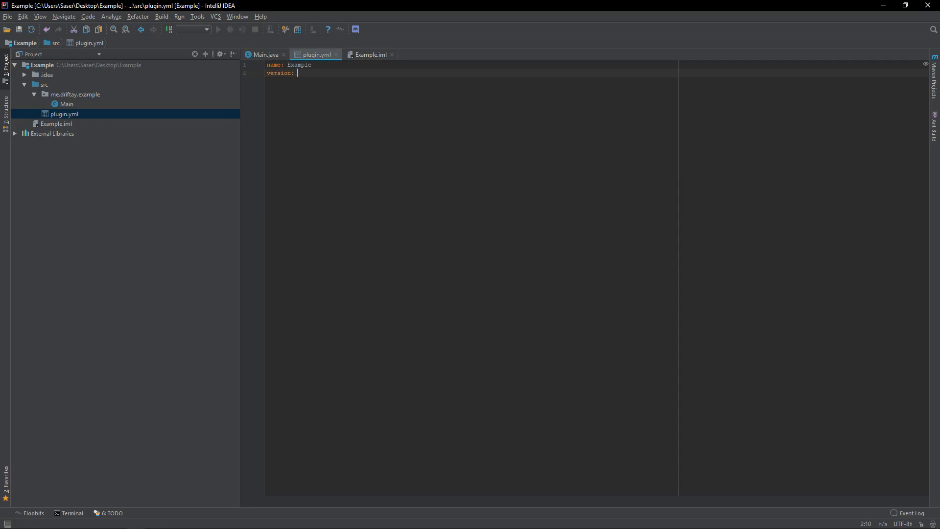
text(1.0)
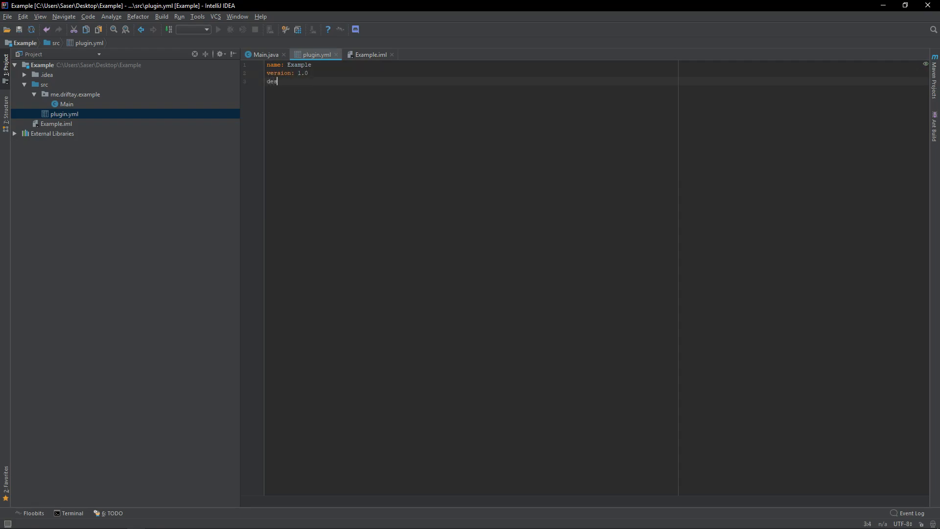
text(cription:)
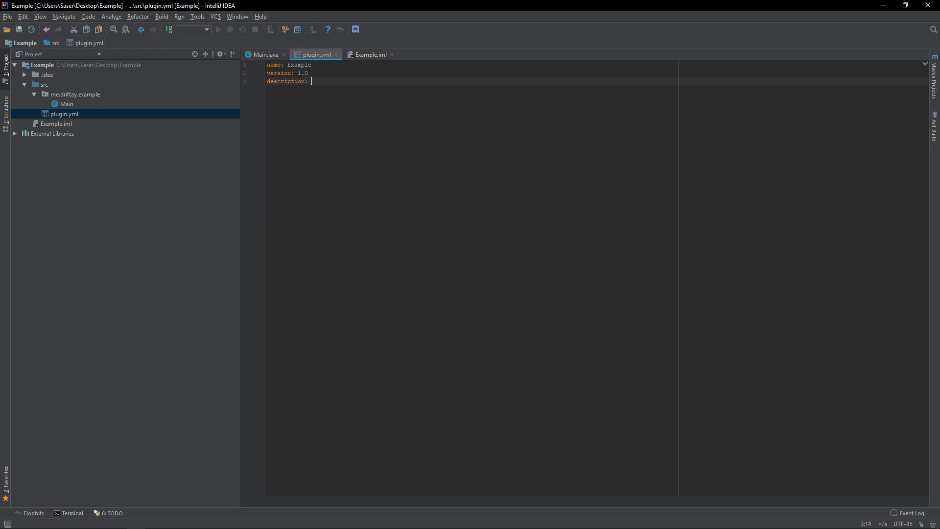
text(this is my examp)
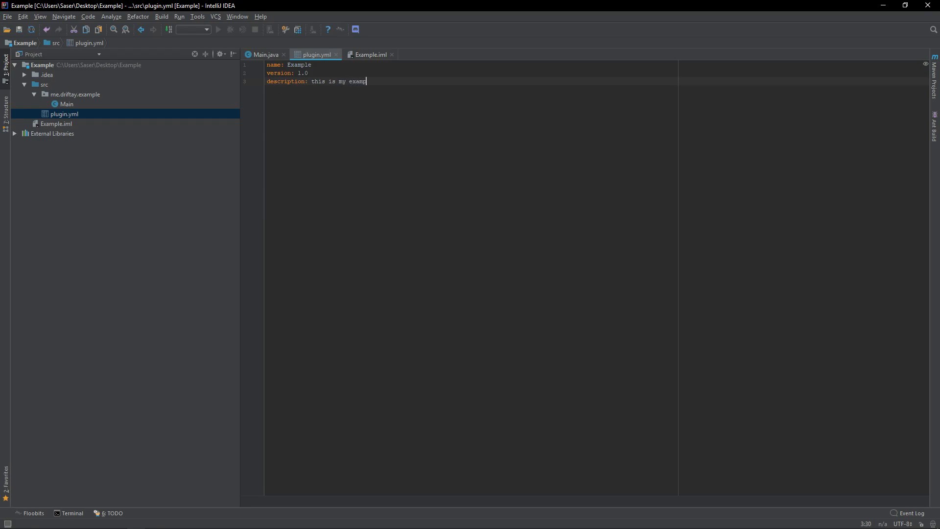
text(le)
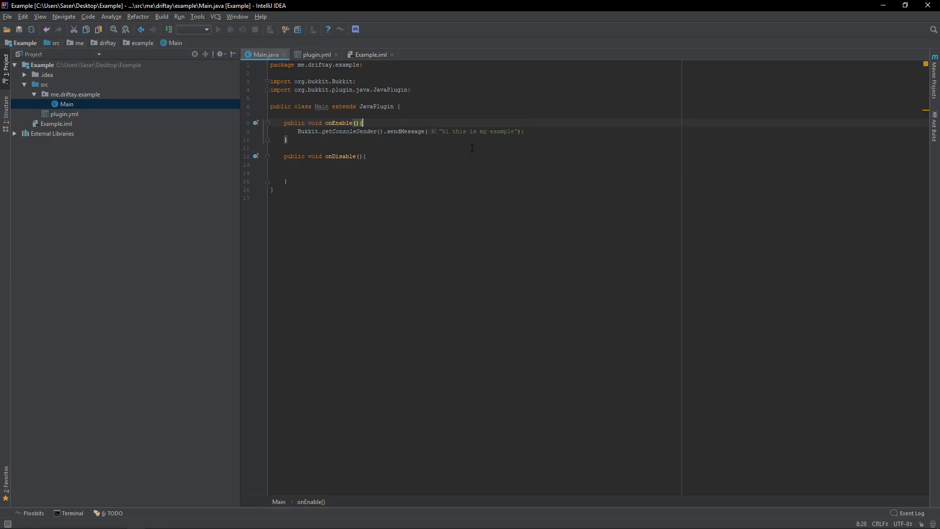
Add author Driftay and main me.driftay.example.Main to plugin.yml.
click(315, 54)
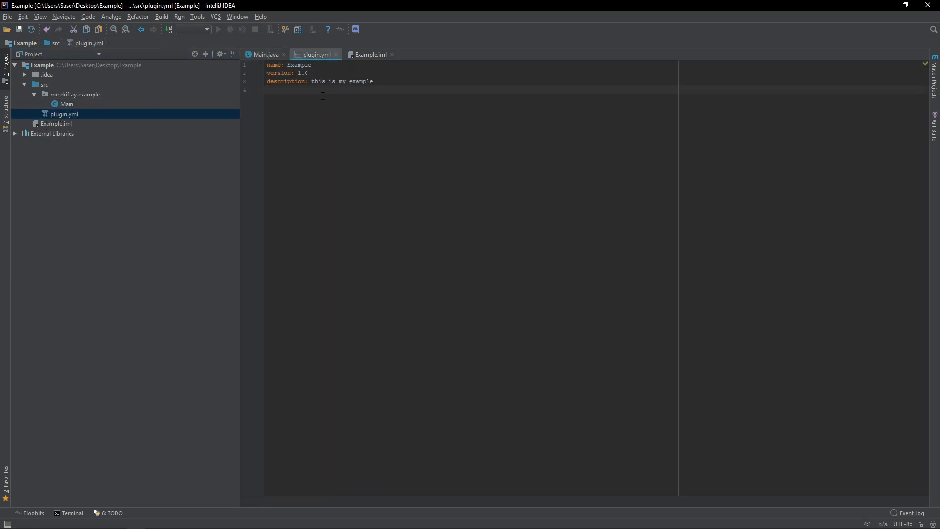
text(author:)
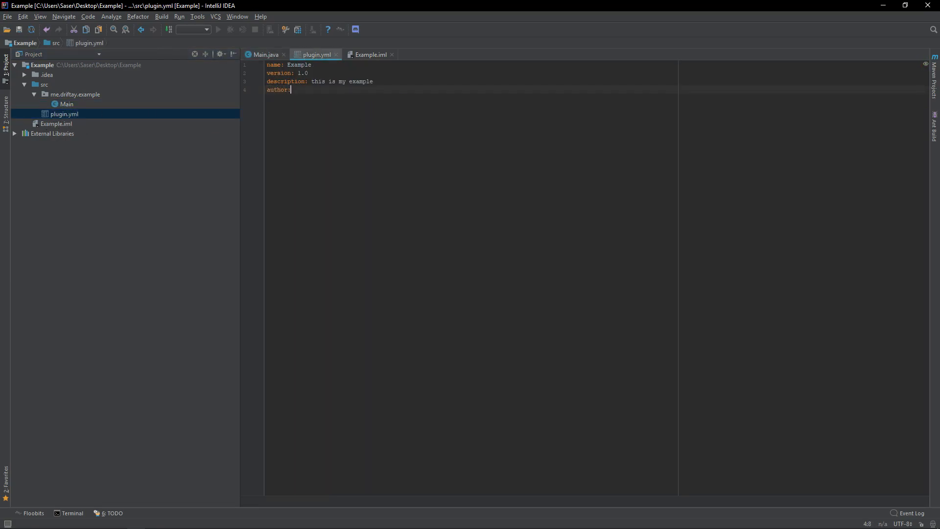
text(Drifaty)
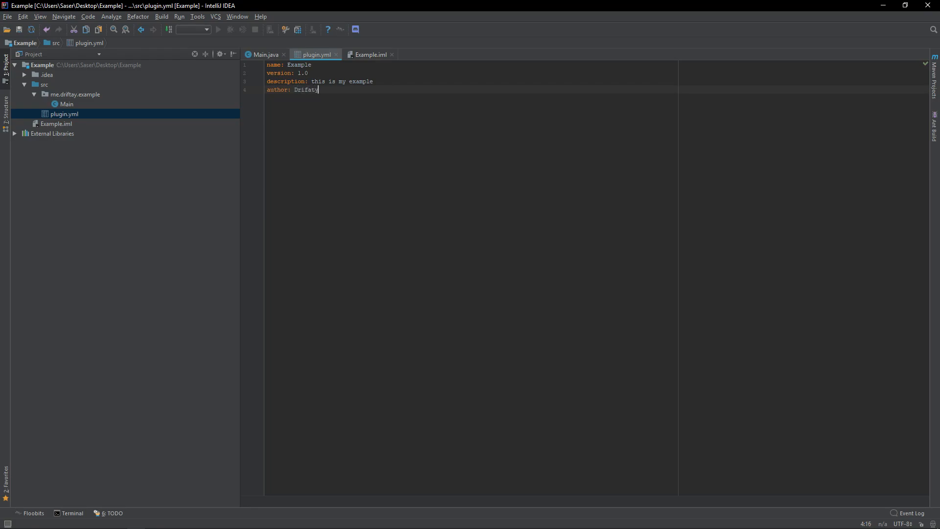
key(enter)
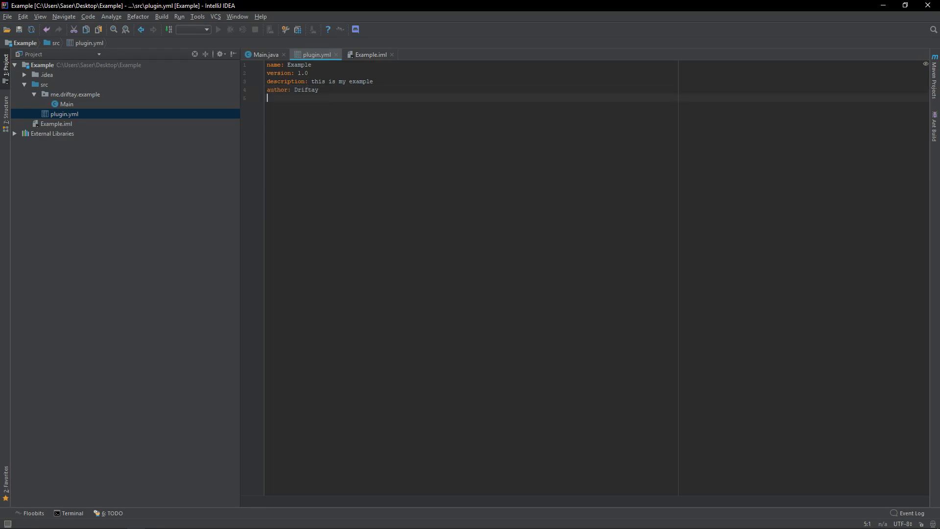
text(main:)
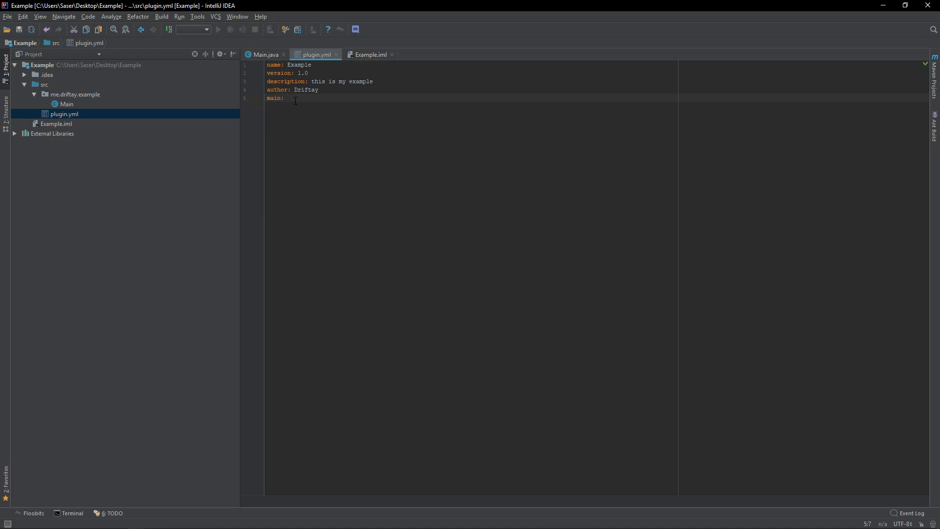
text(me.driftay)
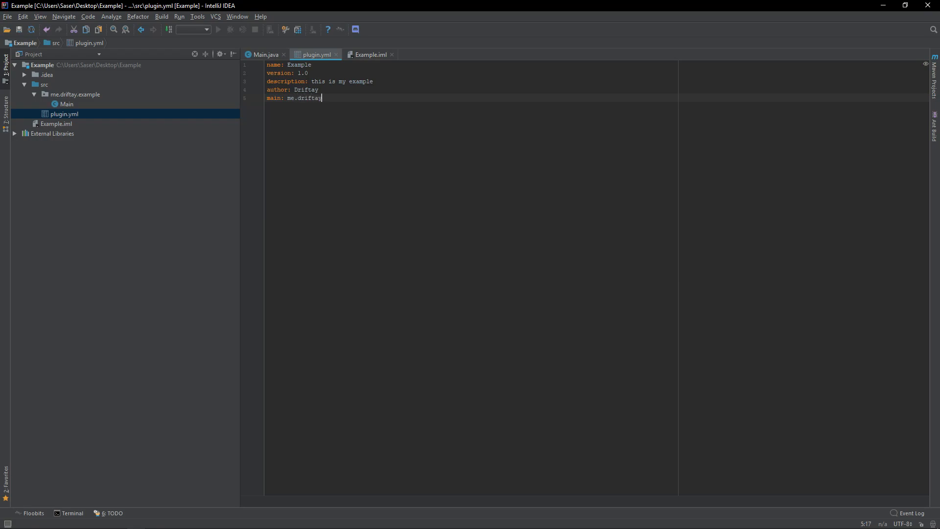
text(example.)
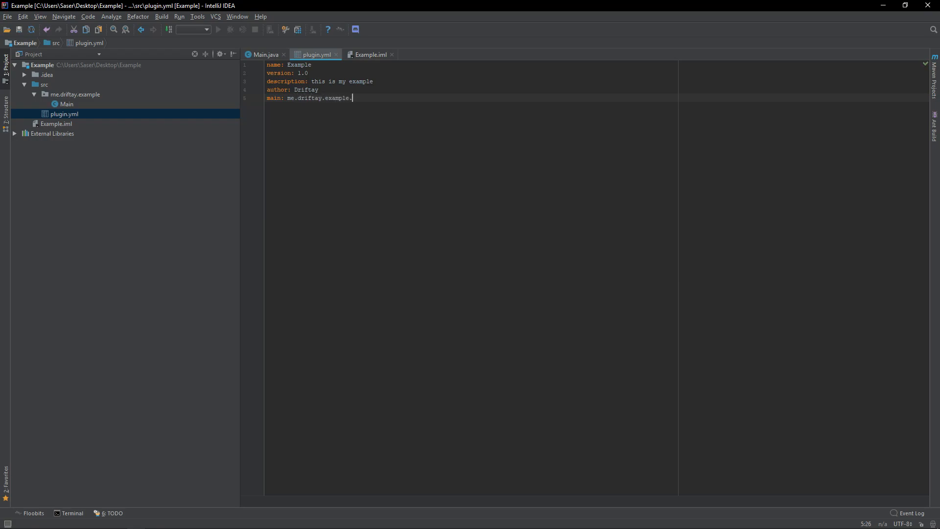
text(Main)
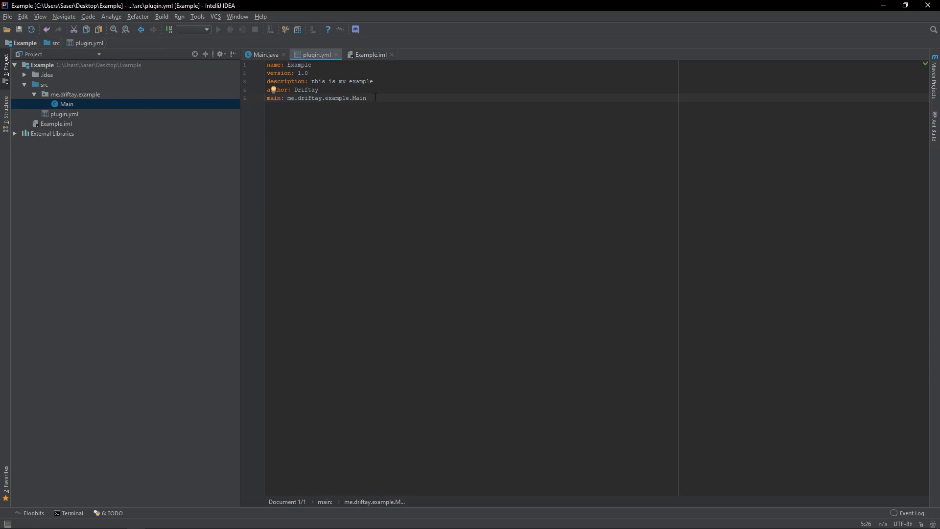
Refactor the package as me.driftay.example and retype plugin.yml main as me.driftay.example.Main.
right_click(75, 94)
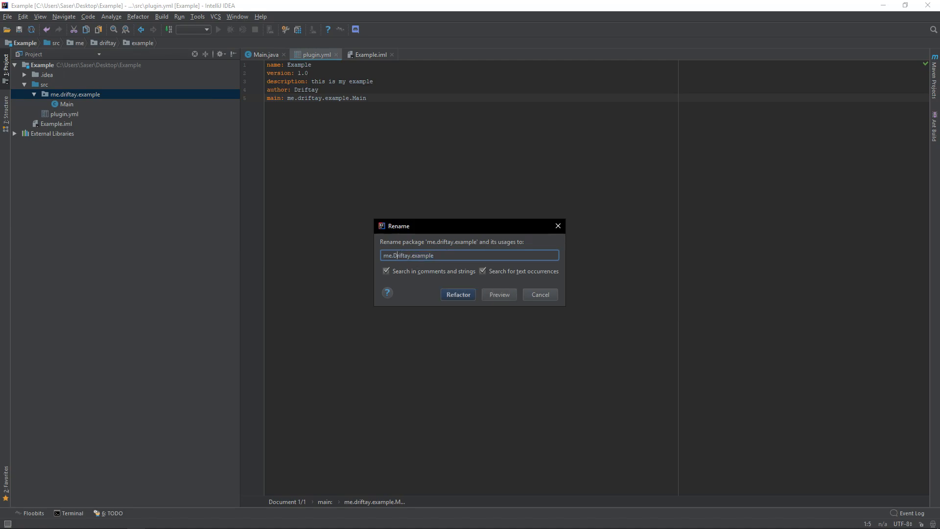
click(457, 294)
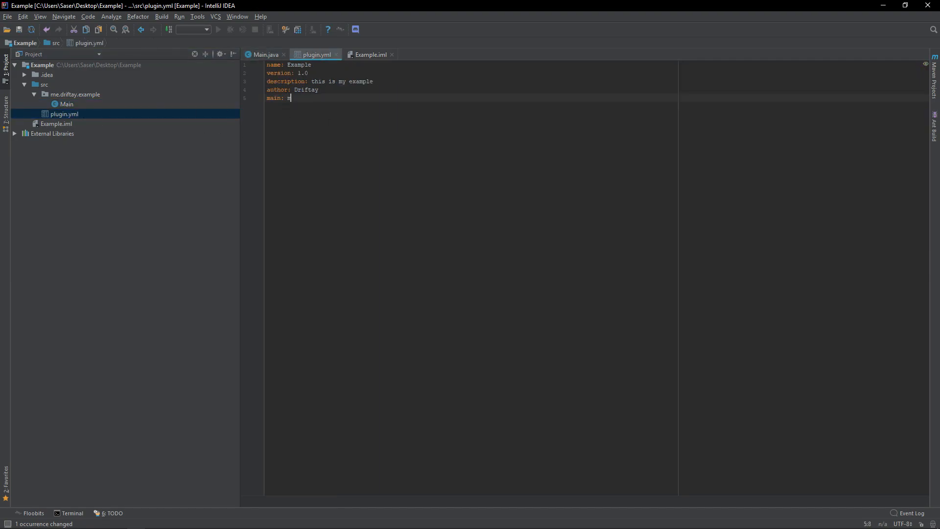
text(e.driftay.exa)
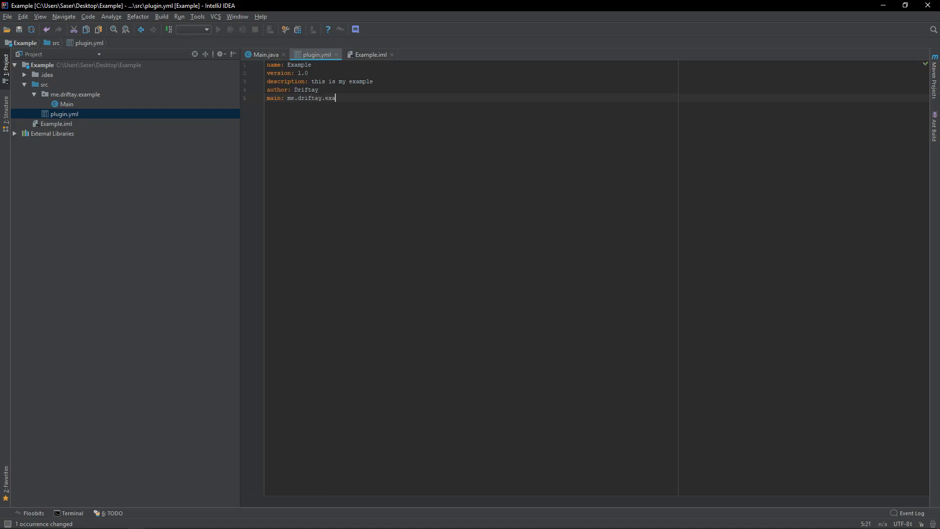
text(mple.Main)
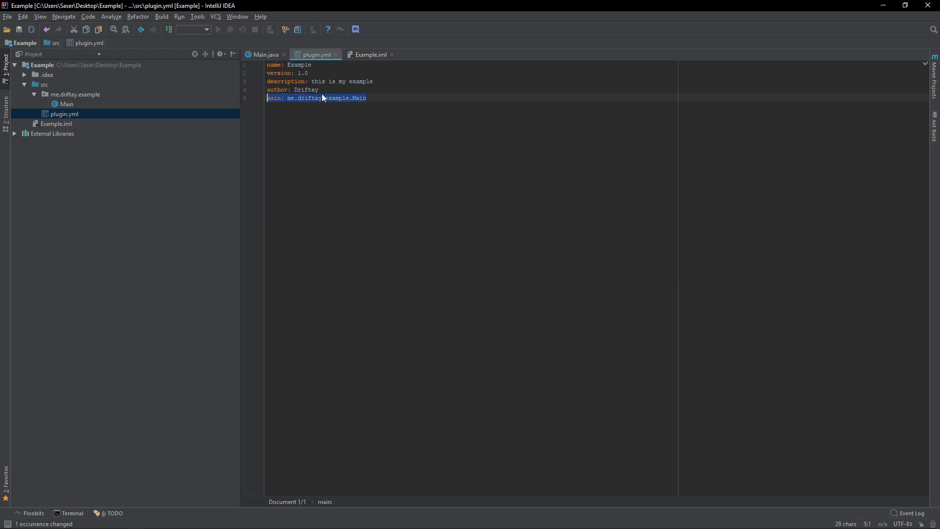
click(8, 16)
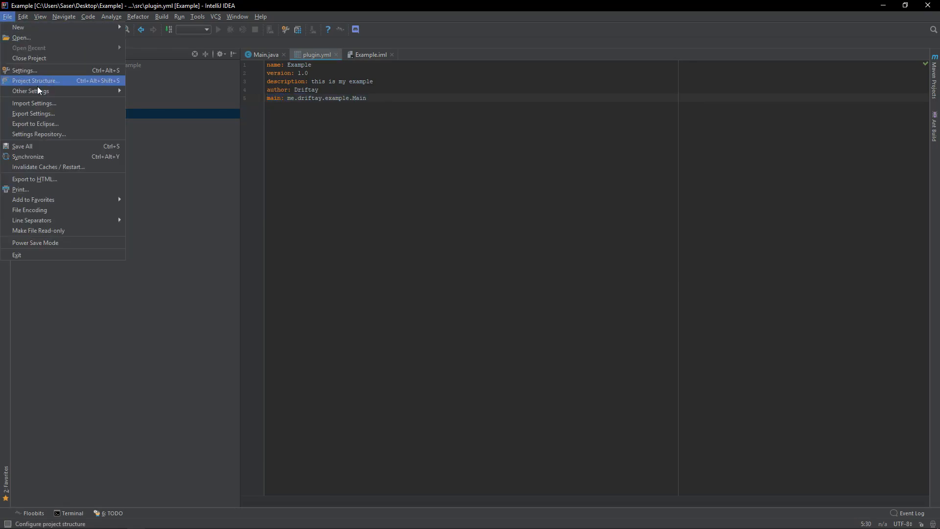
Set up an empty JAR artifact named Example containing the Example compile output.
click(35, 81)
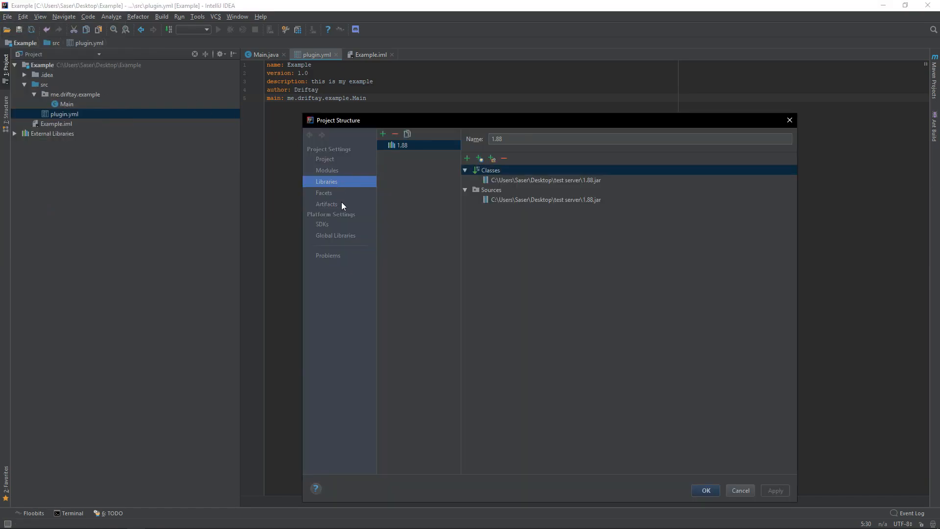
click(326, 203)
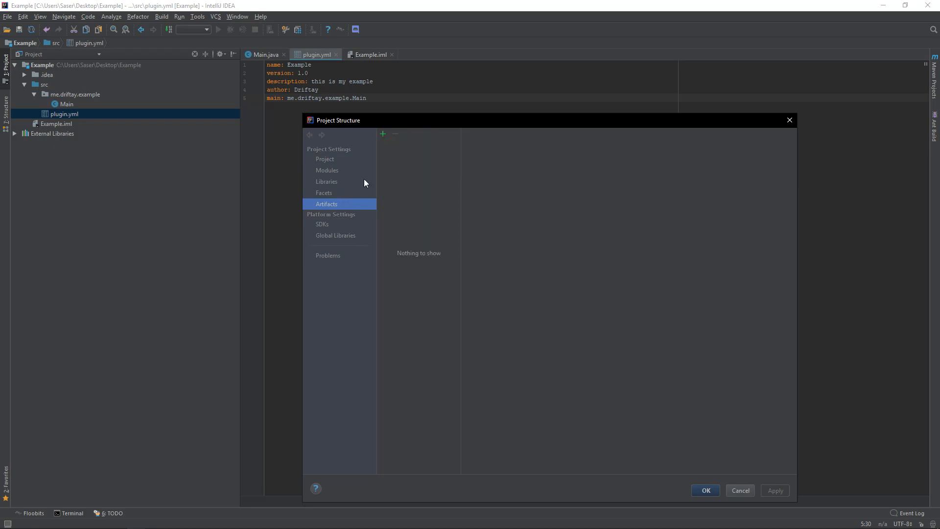
click(383, 134)
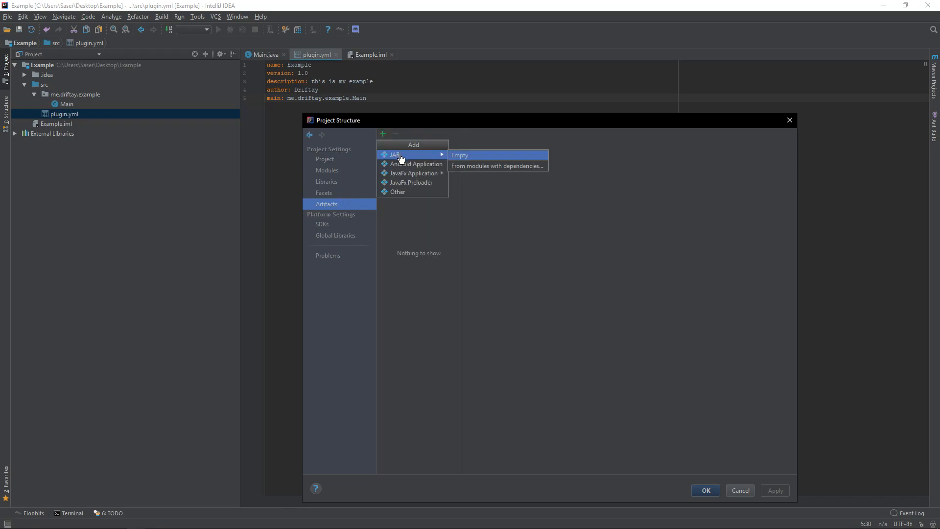
click(459, 155)
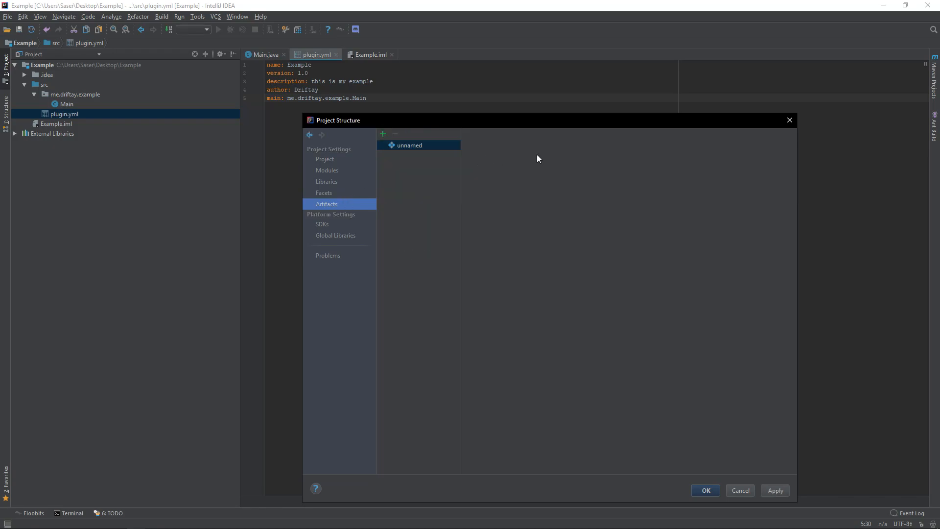
click(383, 134)
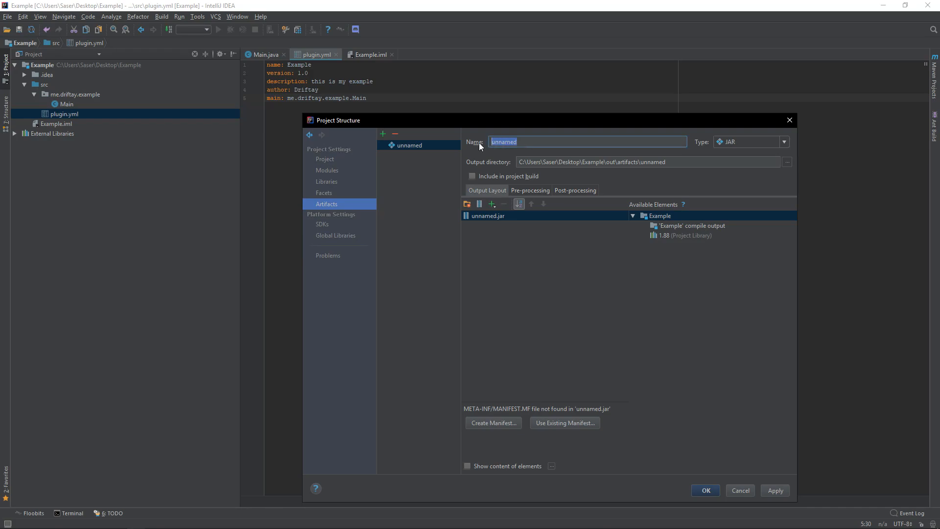
text(Example)
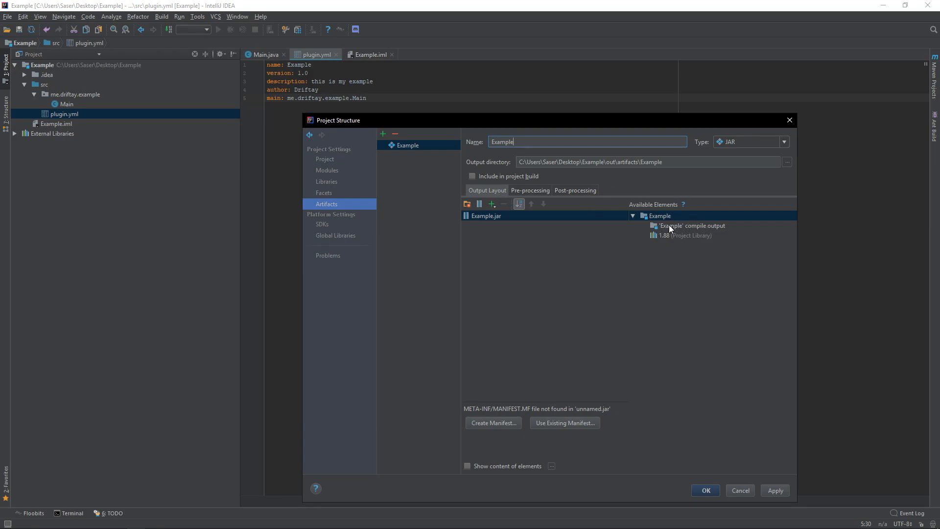
click(659, 215)
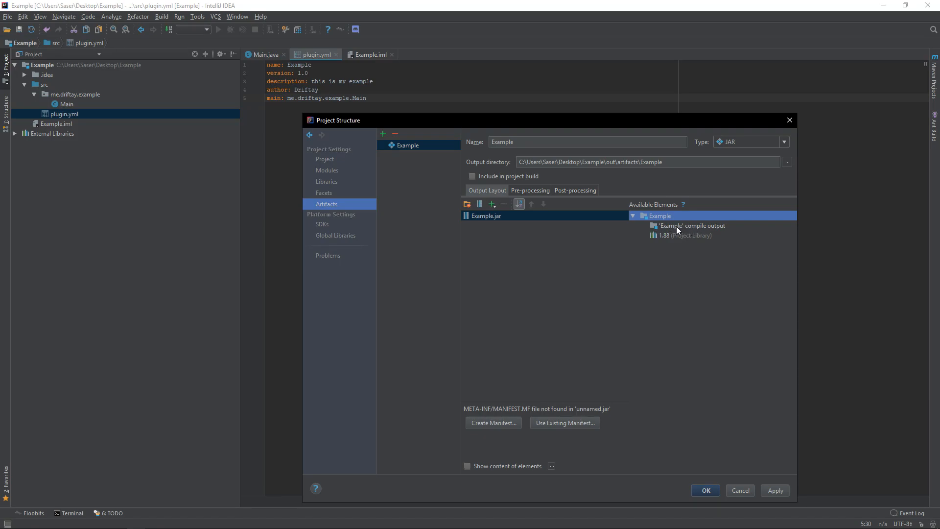
click(691, 225)
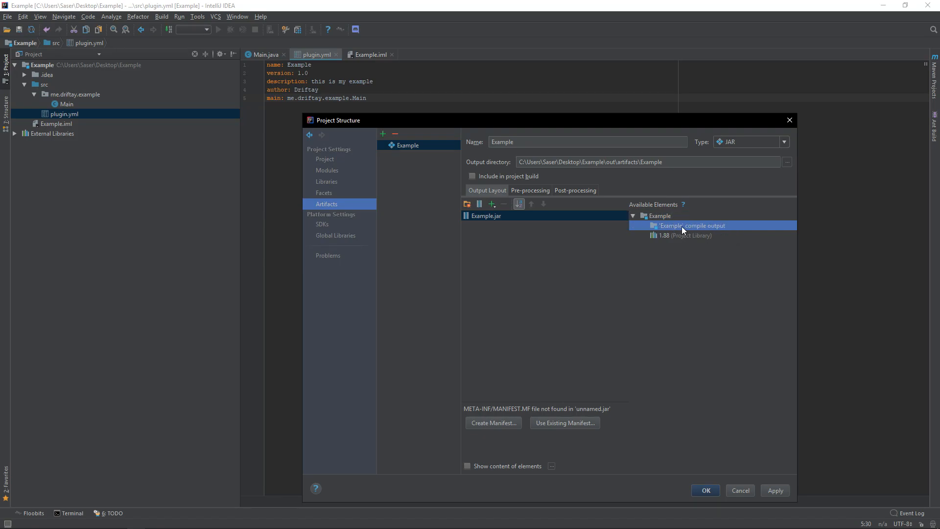
right_click(693, 225)
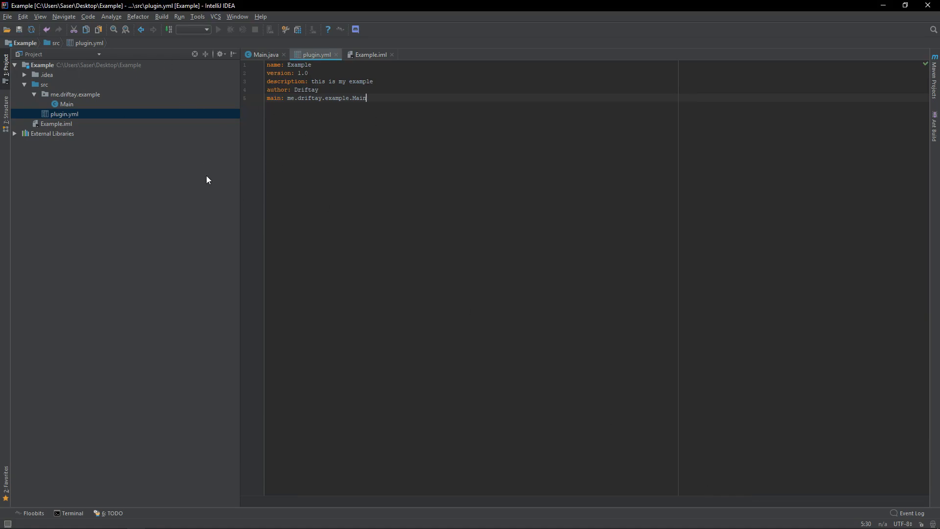
mouse_move(321, 256)
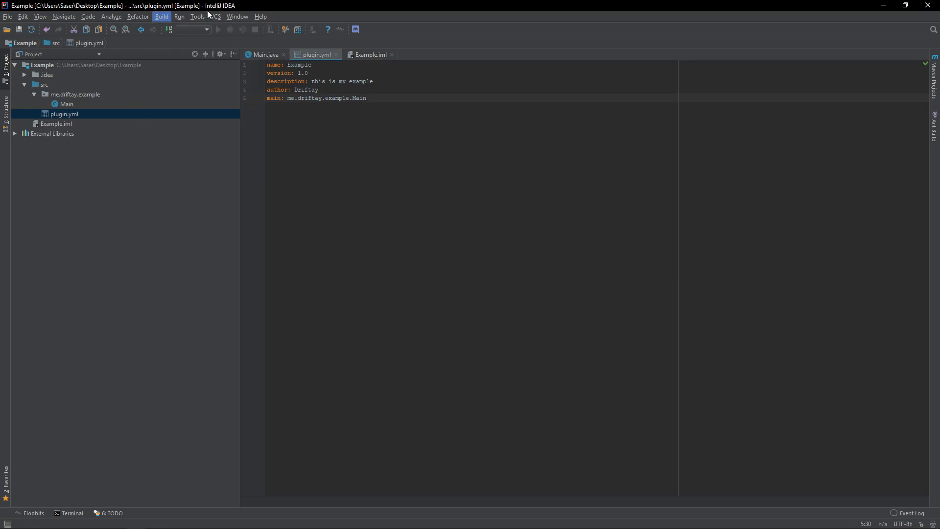
Build the Example artifact and locate Example.jar under out/artifacts/Example.
click(161, 16)
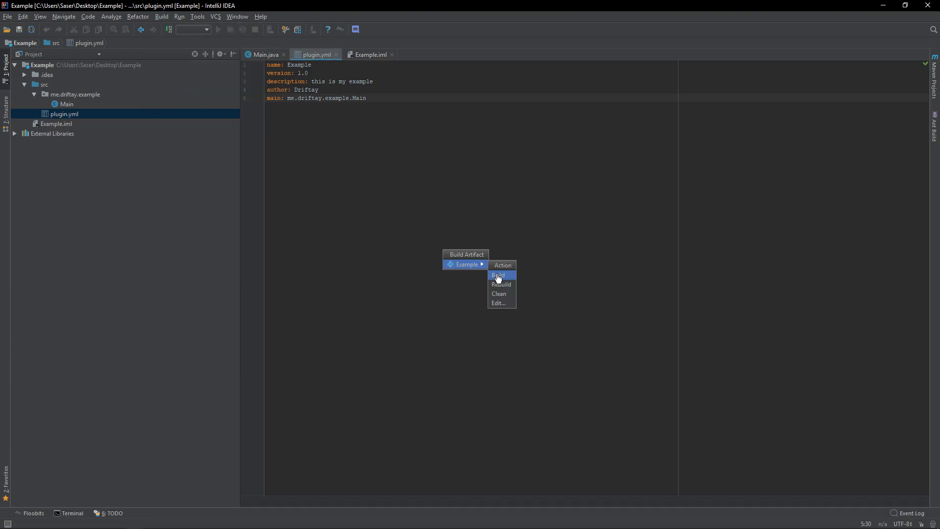
click(498, 275)
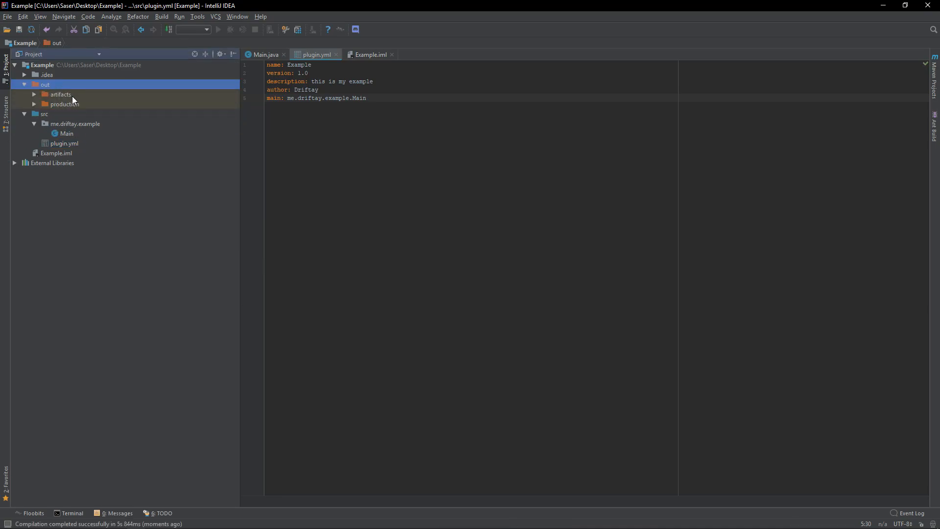
click(34, 94)
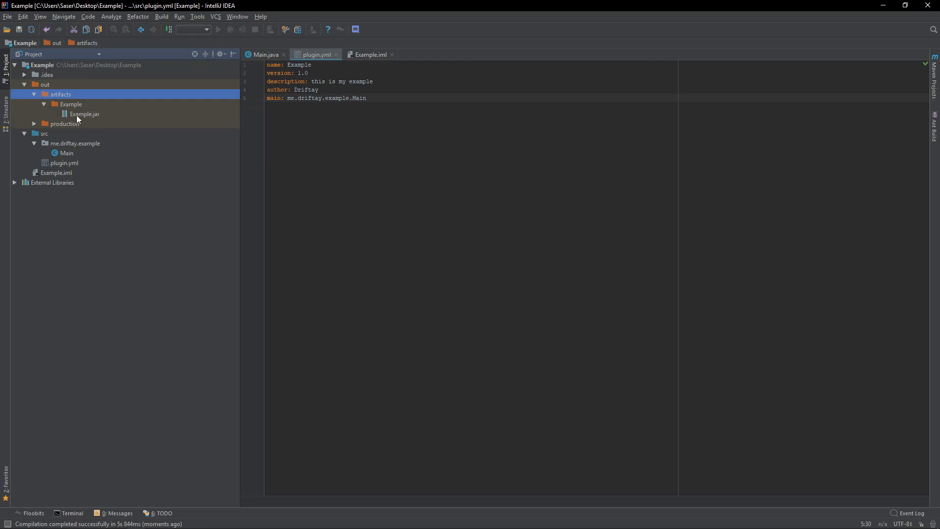
click(24, 84)
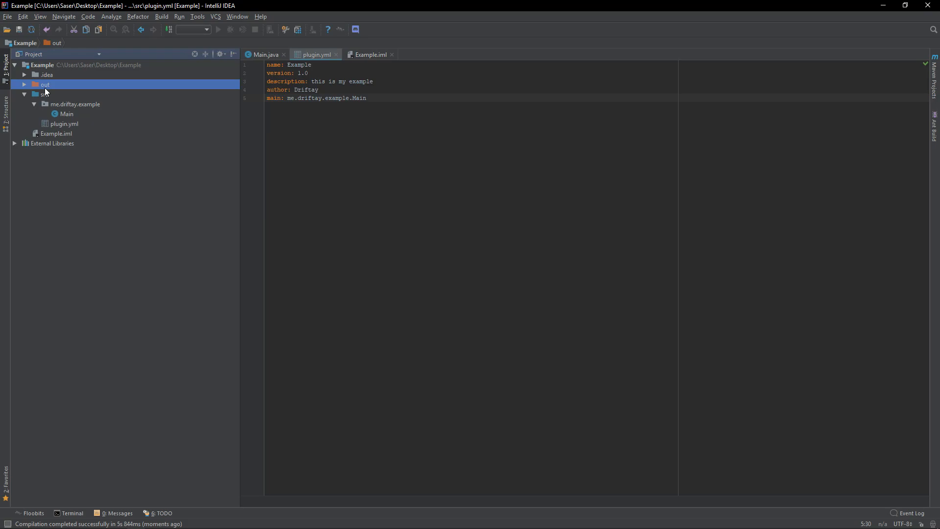
mouse_move(62, 109)
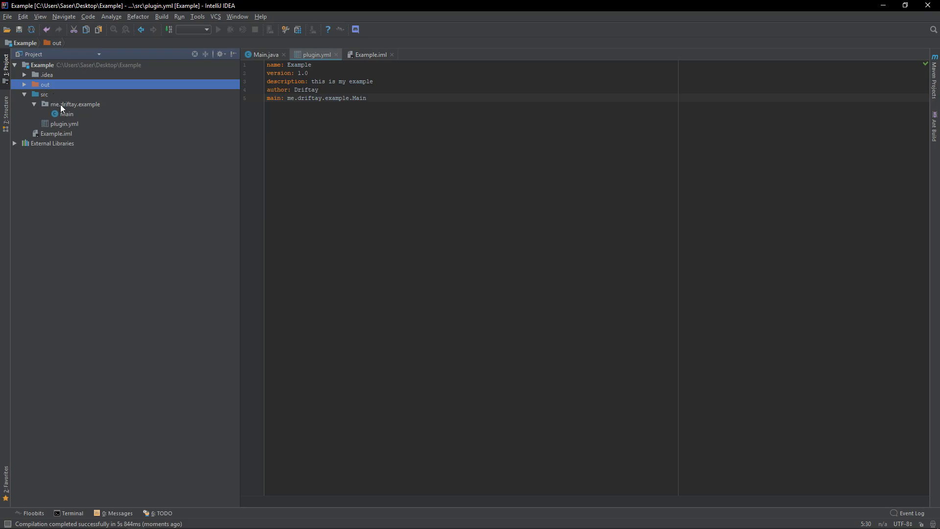
click(43, 94)
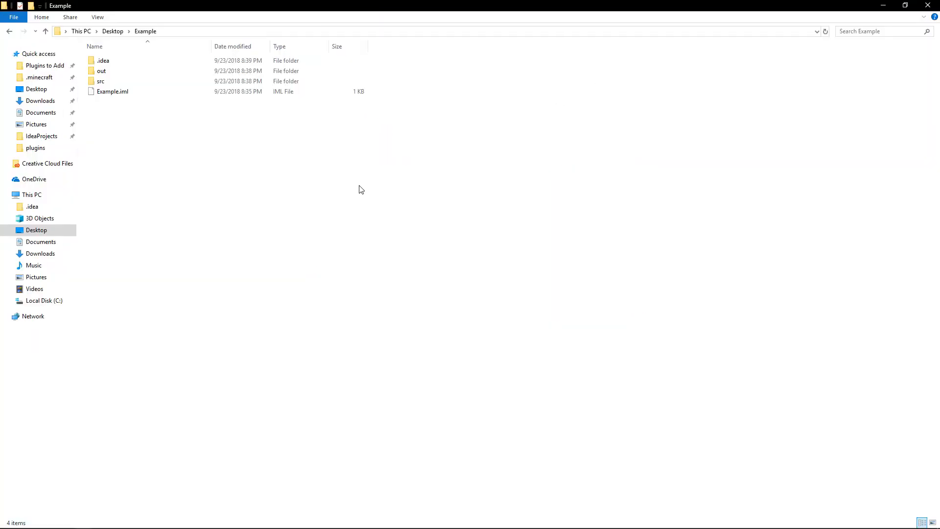
Launch Git Bash Here from the Example folder's background menu in File Explorer.
right_click(361, 189)
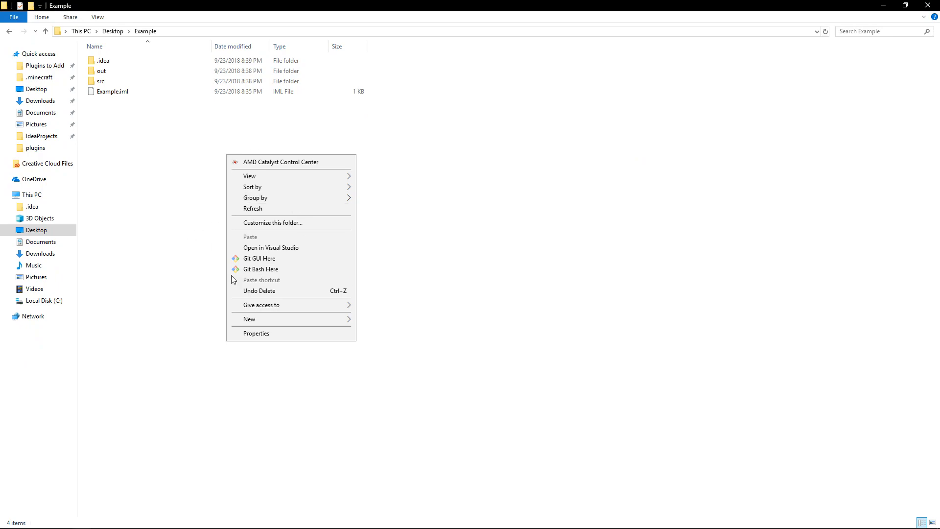
click(120, 101)
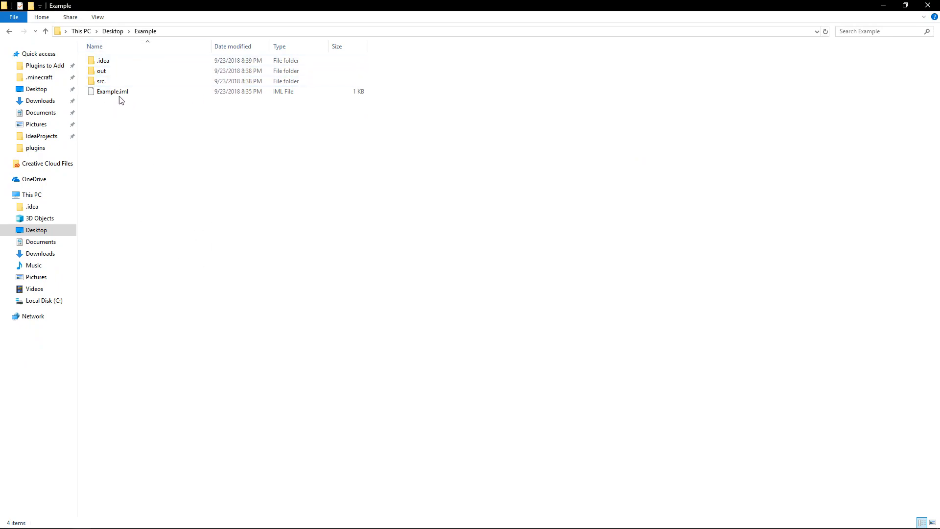
click(100, 81)
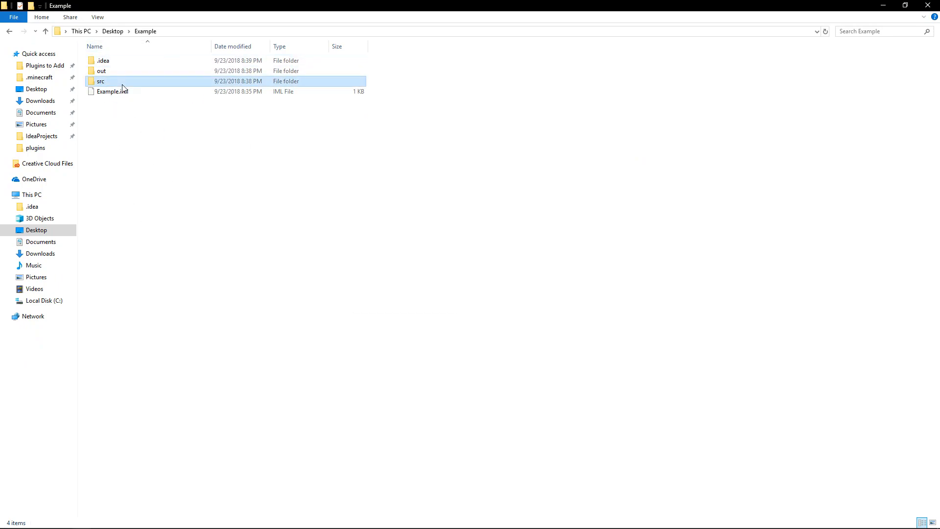
click(176, 205)
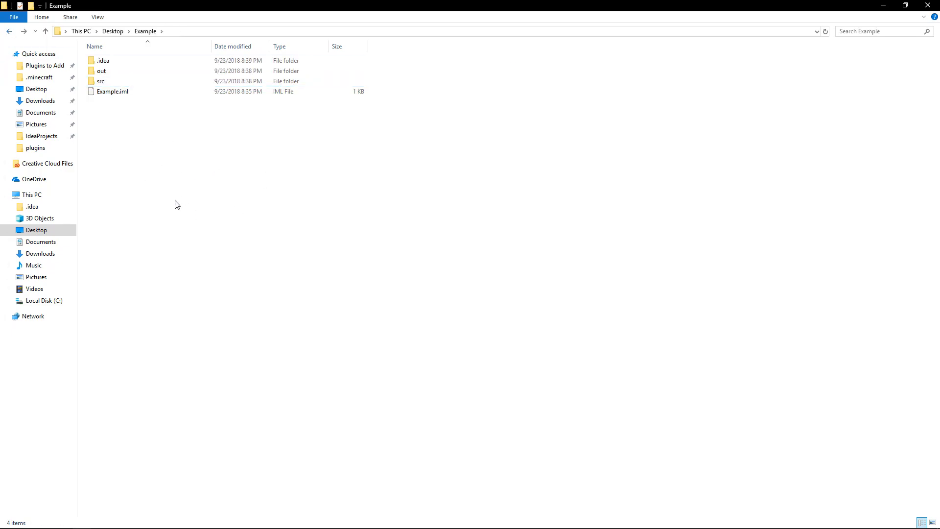
right_click(176, 205)
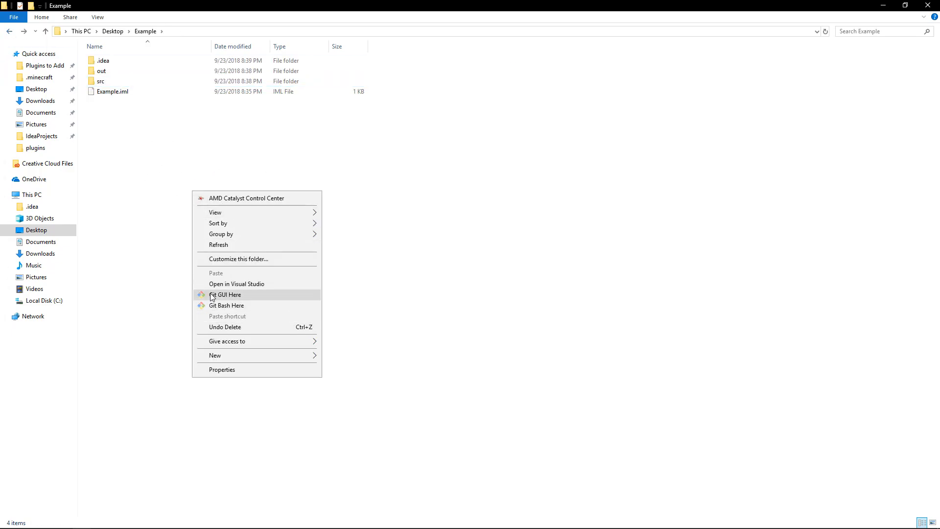
click(227, 305)
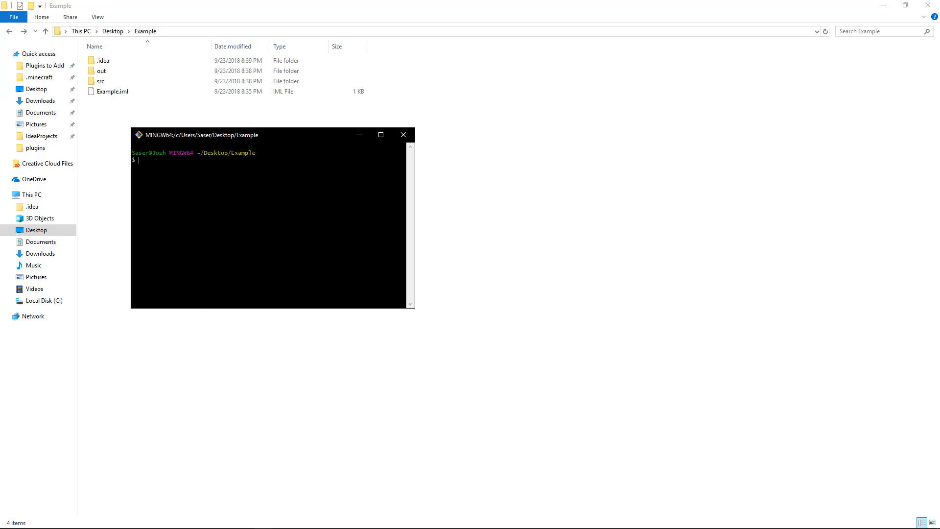
Run git init in Example, then git status showing untracked .idea, Example.iml, out and src.
text(git init)
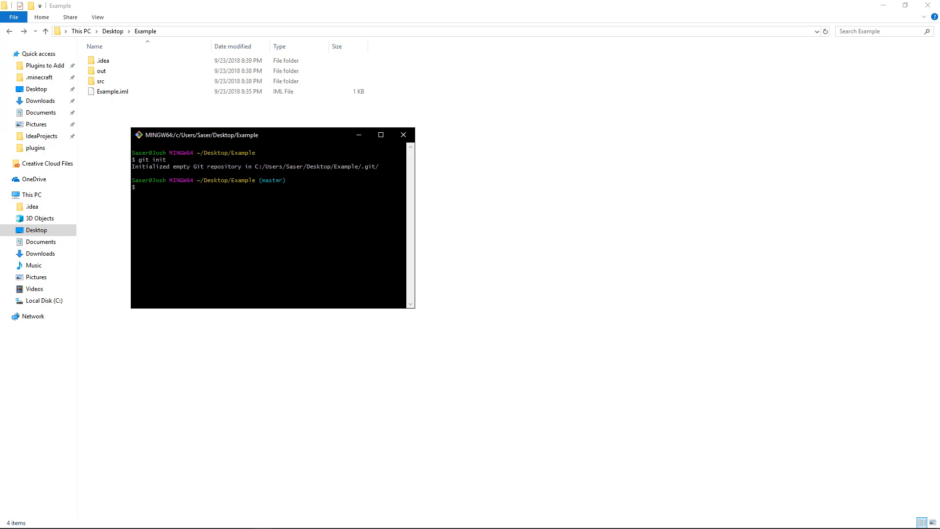
text(git)
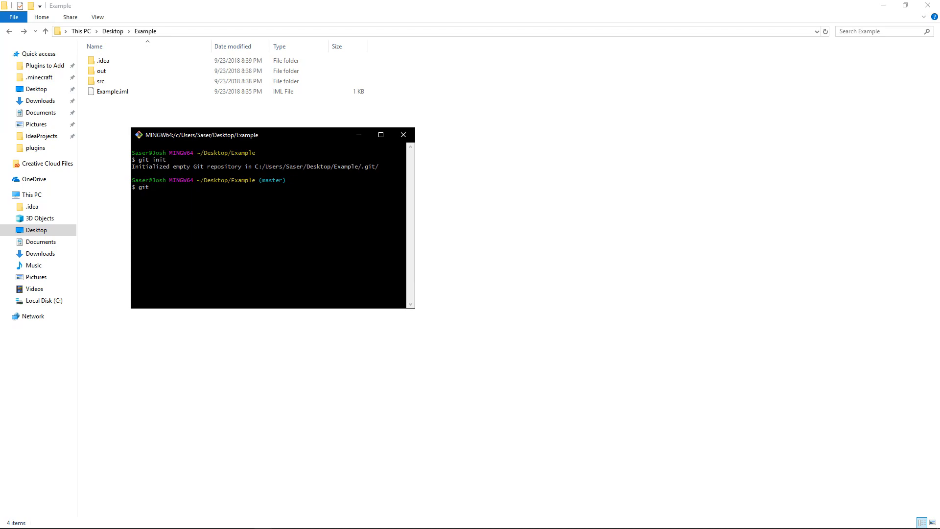
text(at)
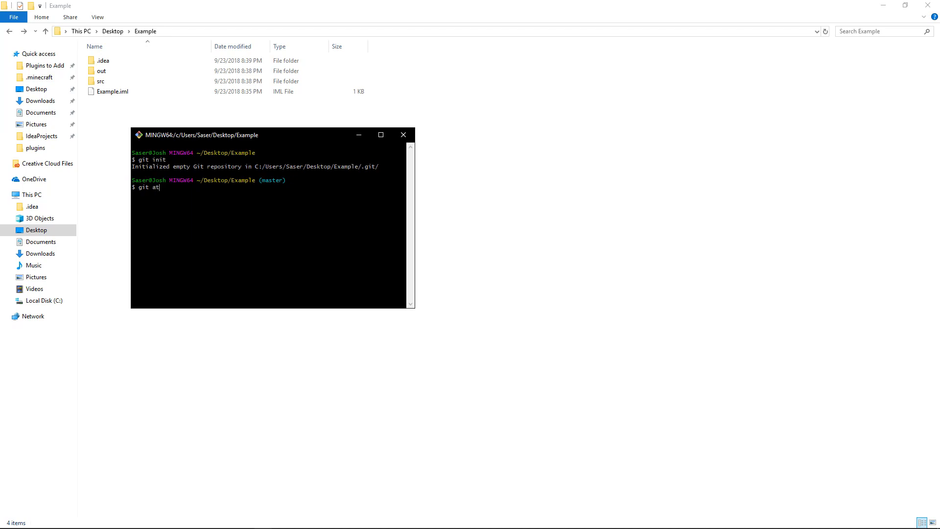
text(status)
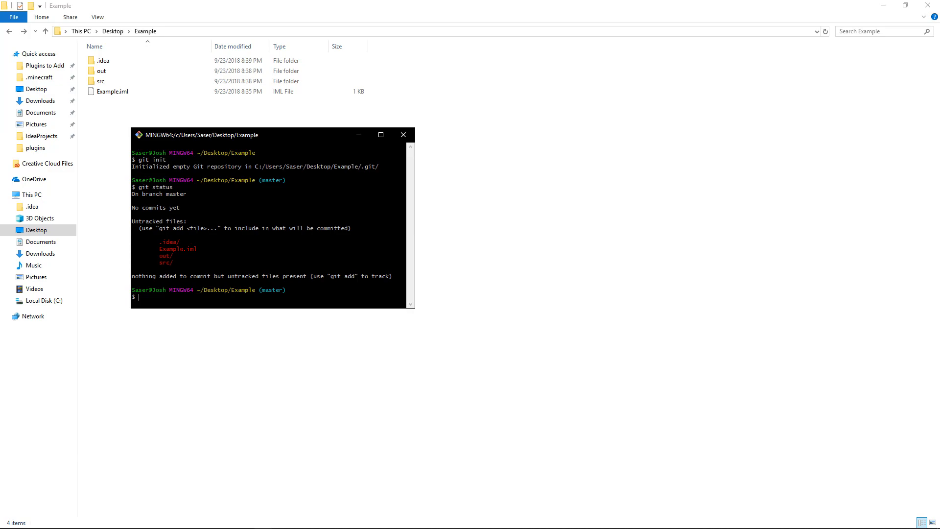
drag(167, 241, 405, 241)
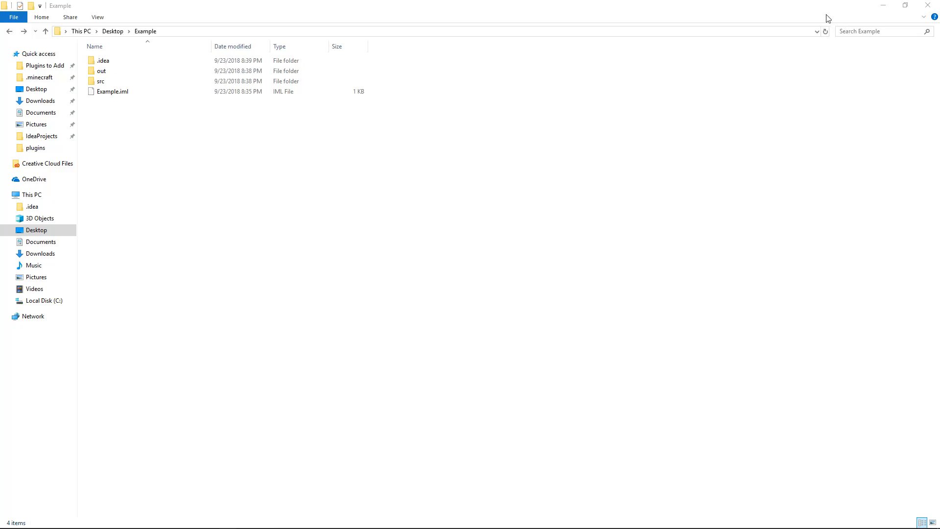
mouse_move(882, 5)
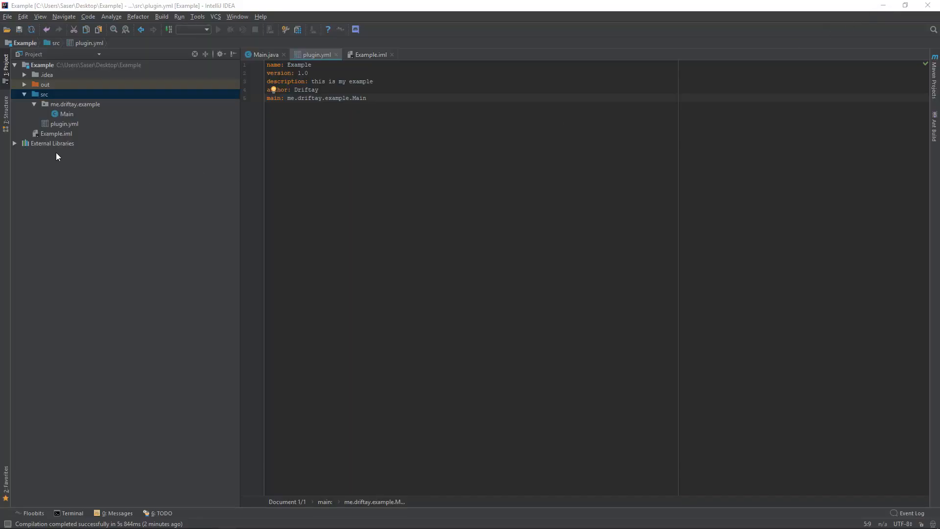
Choose New > File on the Example project root to get the file-name prompt.
right_click(43, 64)
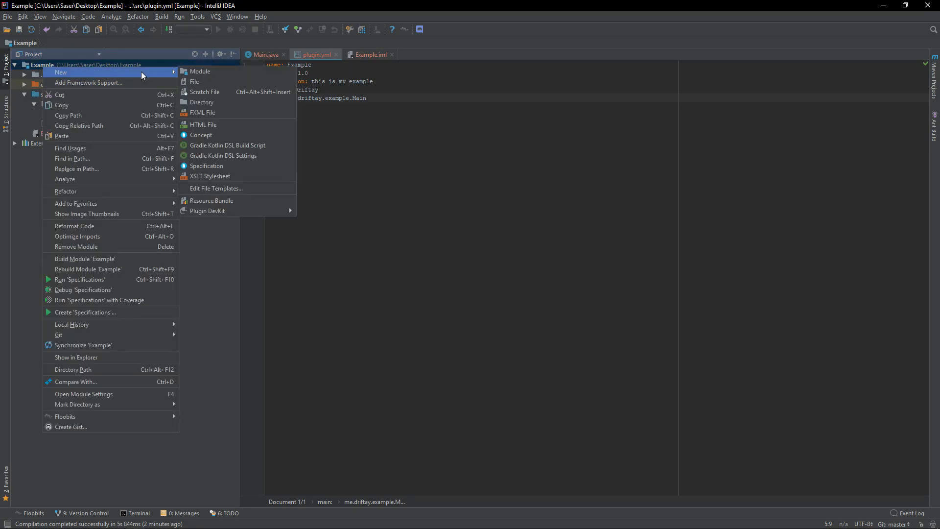
mouse_move(206, 82)
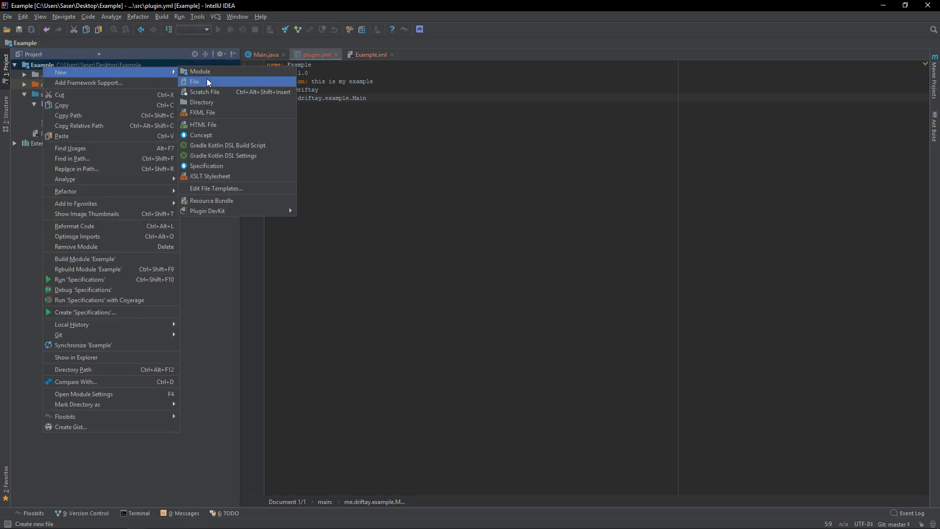
click(195, 81)
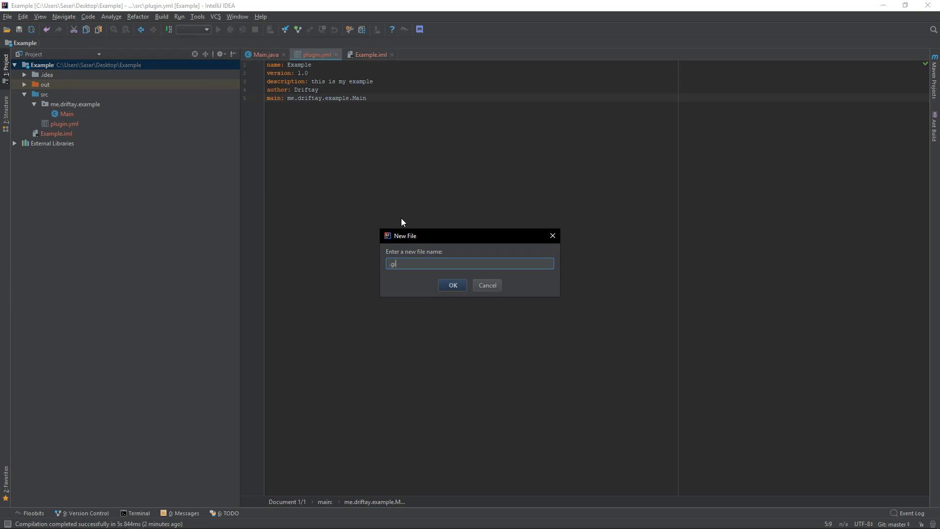
Create .gitignore at the Example root listing .idea and out on separate lines.
click(452, 285)
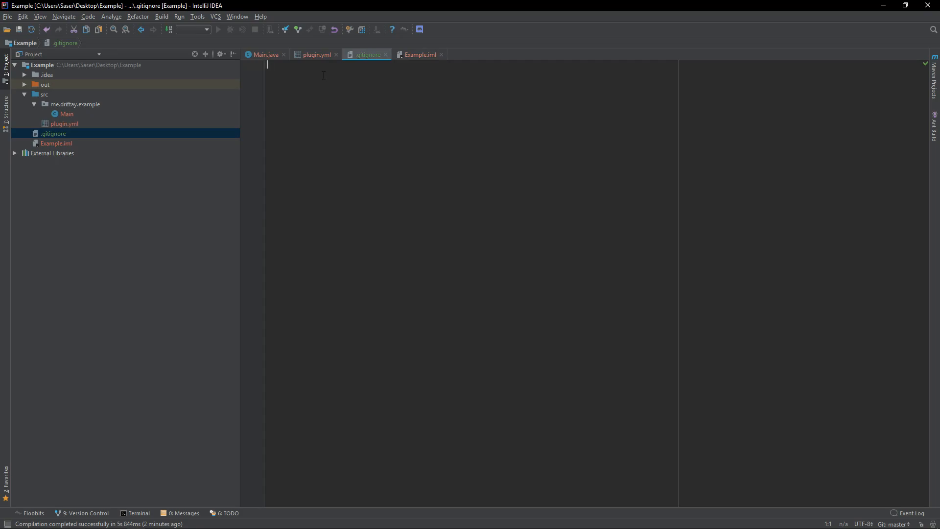
text(.idea)
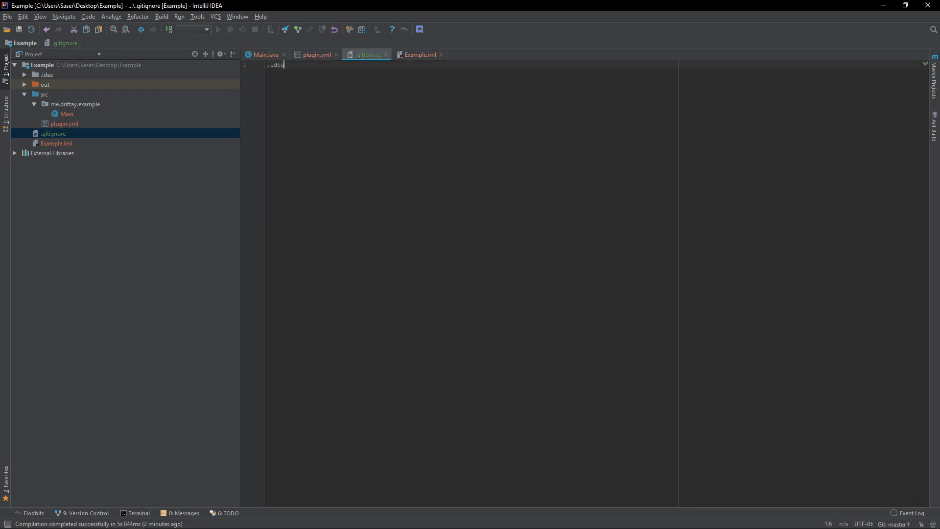
text(out)
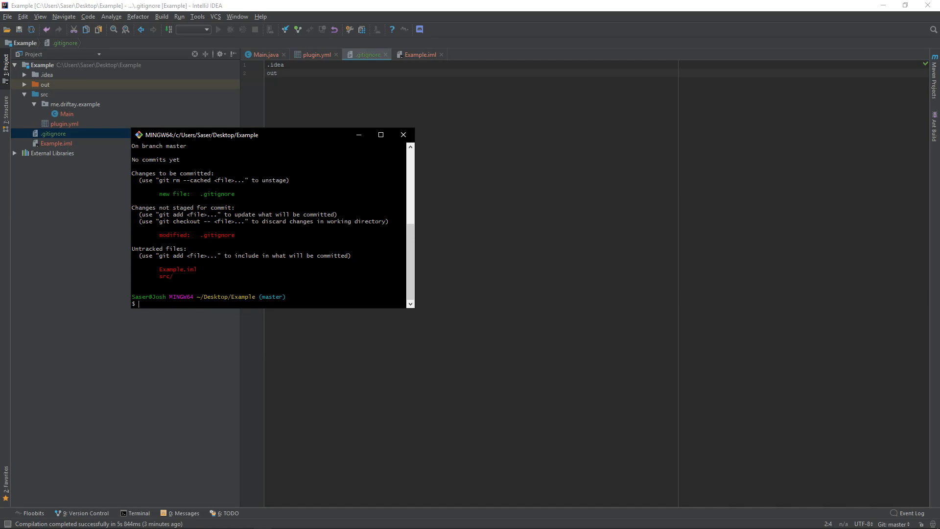
Run git add --all to stage the Example project files.
text(git)
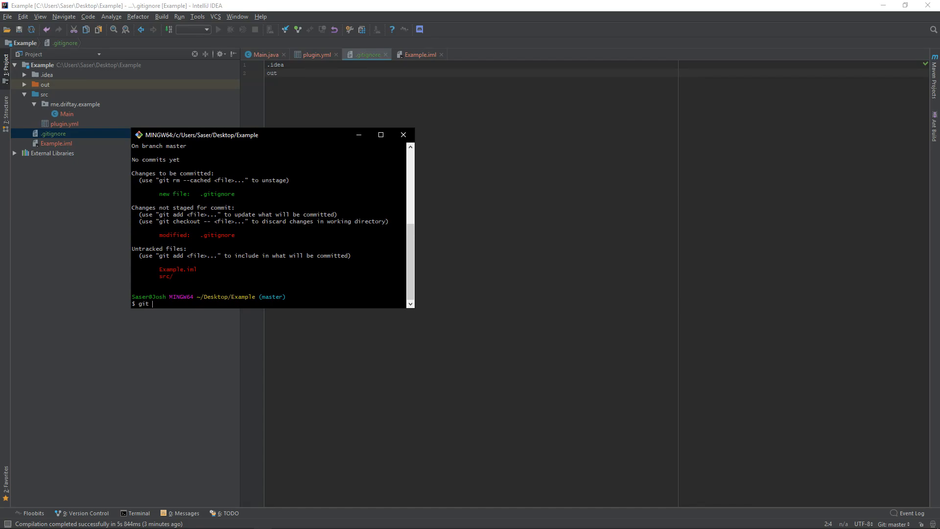
text(a)
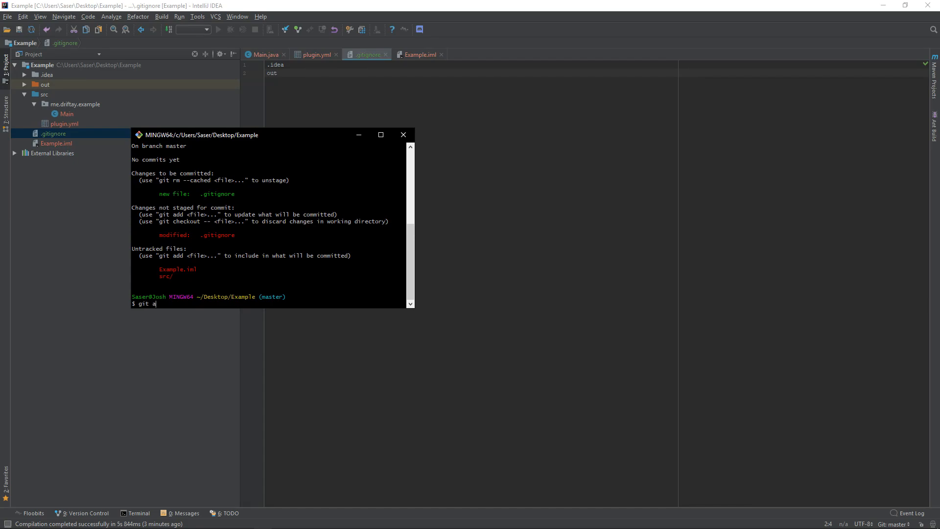
text(dd --all)
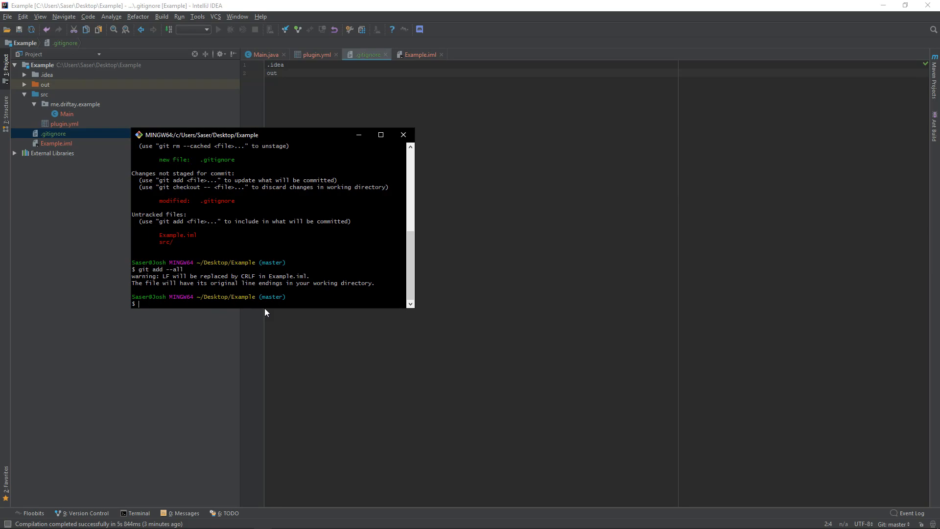
Type git commit -m "this is my first commit" in Git Bash.
text(git)
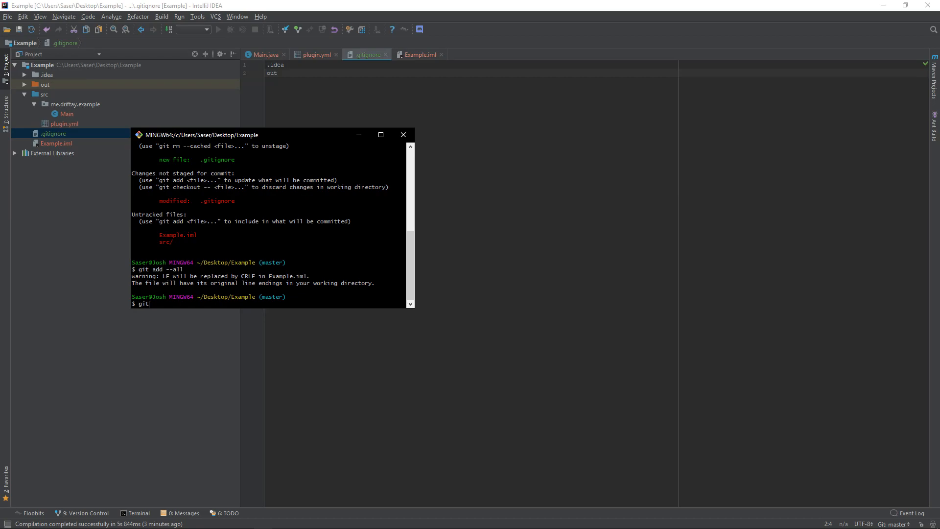
text(commit)
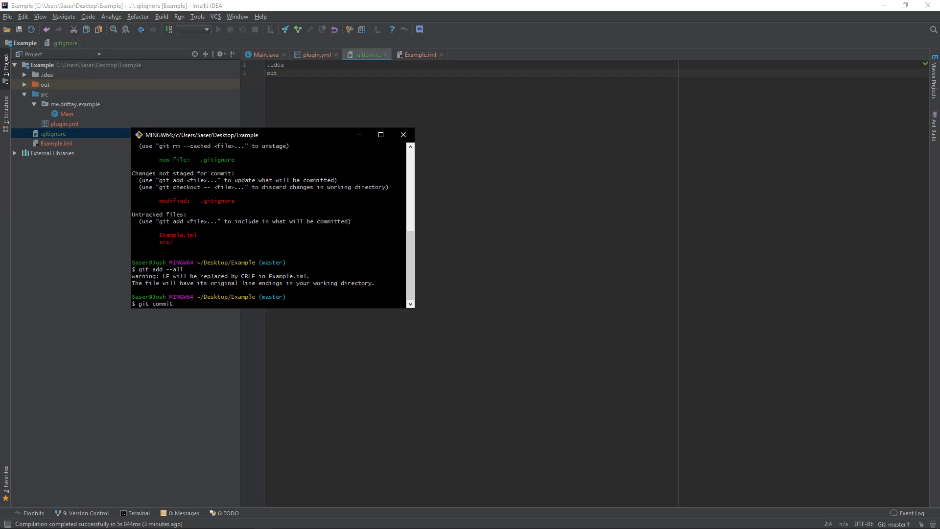
text(-m)
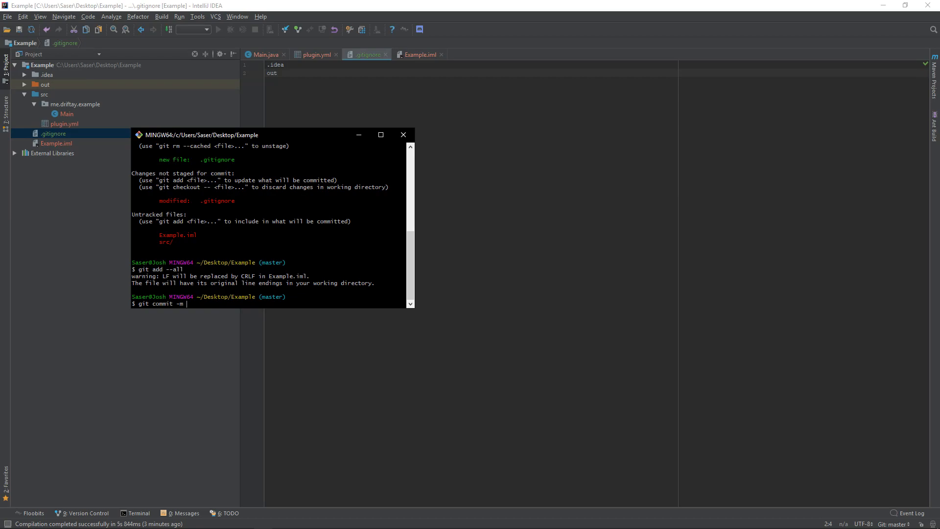
text(")
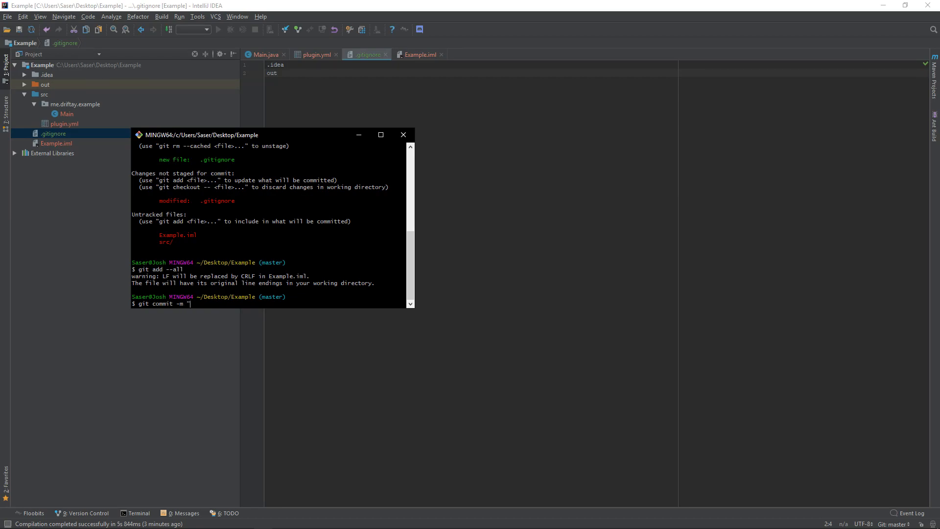
text(this is my)
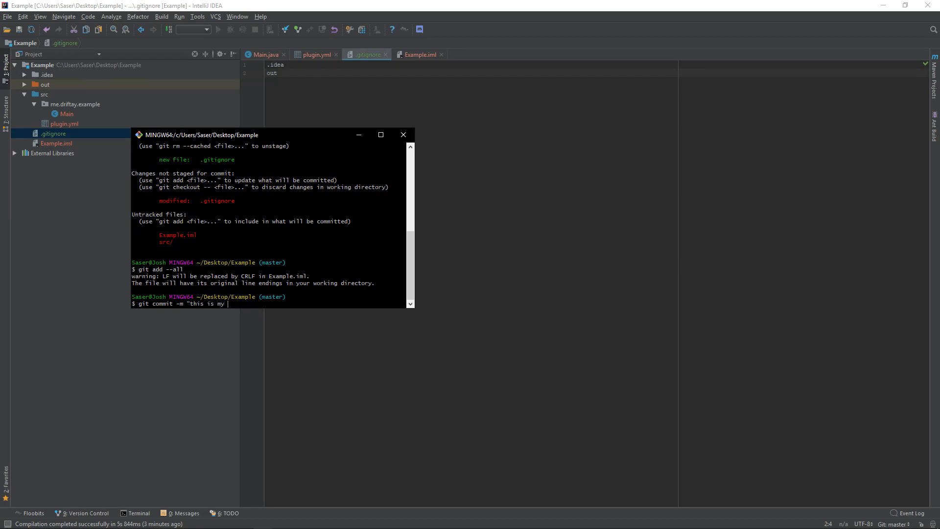
text(first)
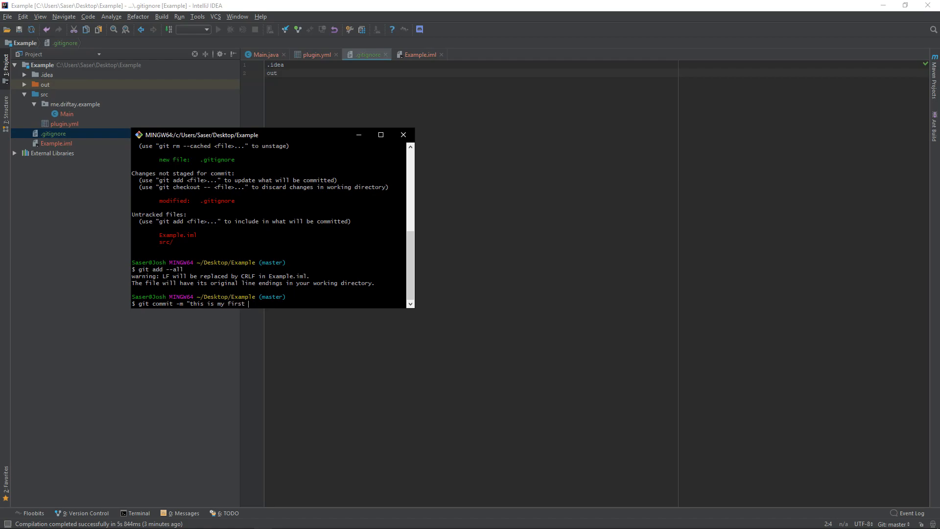
text(commit")
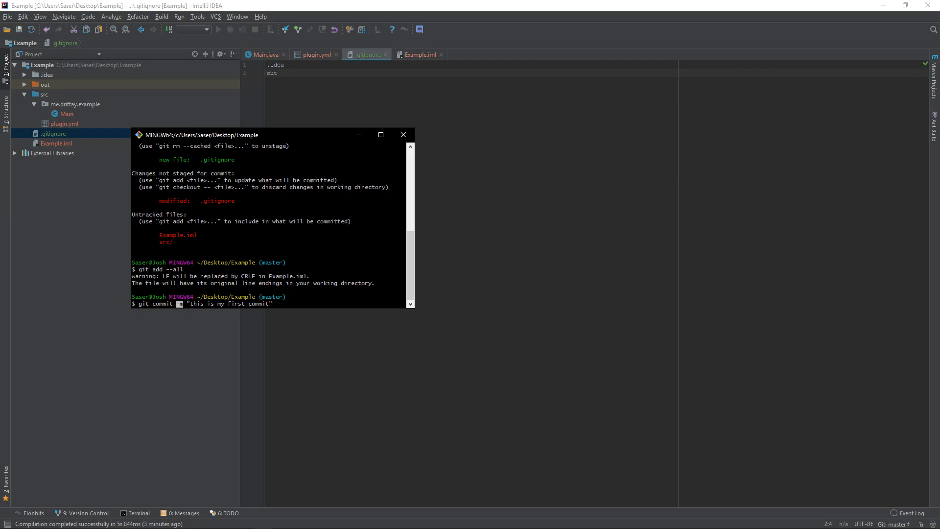
text(-m)
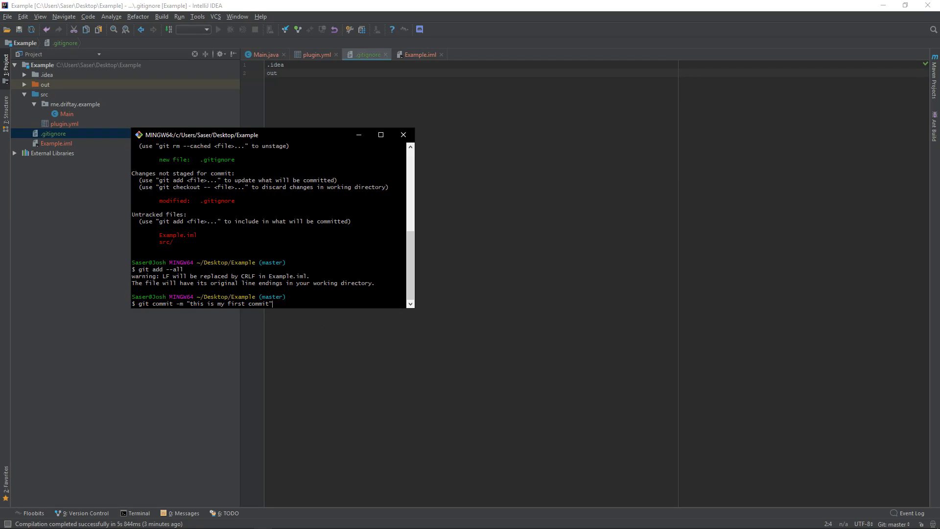
mouse_move(611, 222)
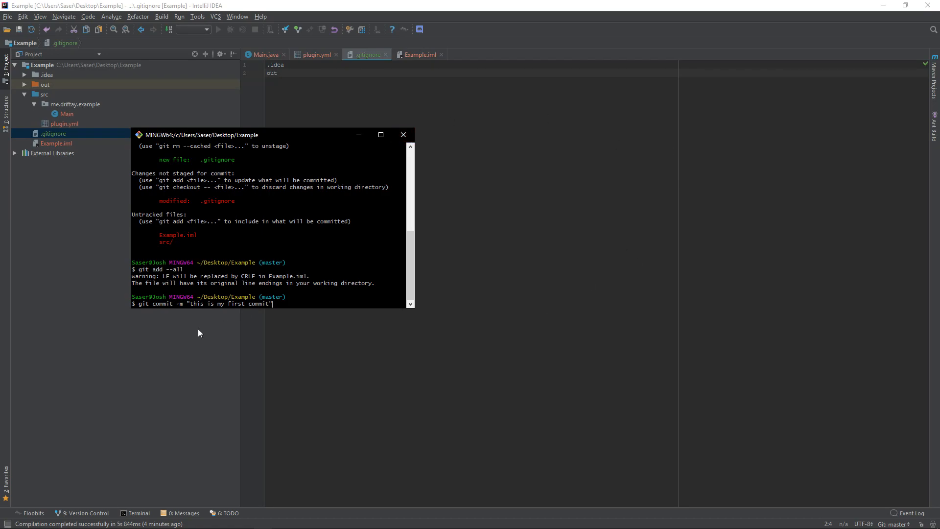
mouse_move(218, 322)
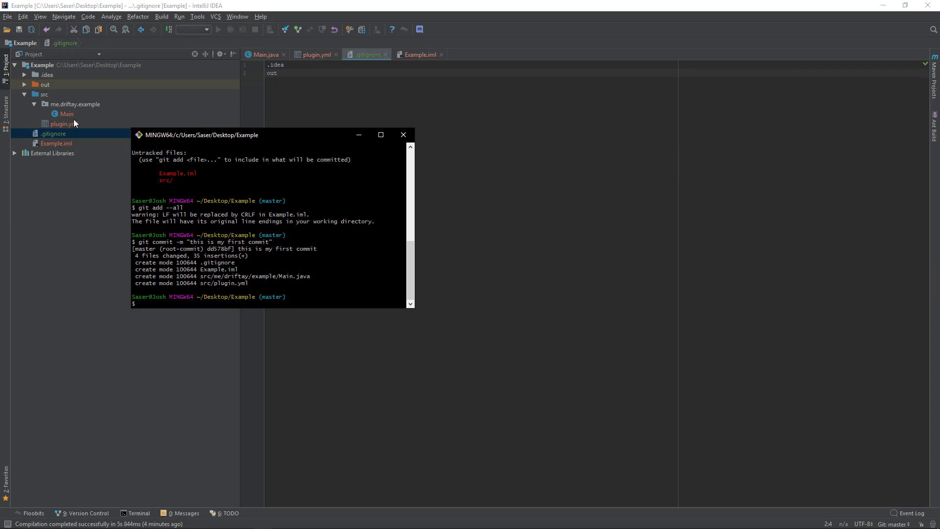
mouse_move(742, 214)
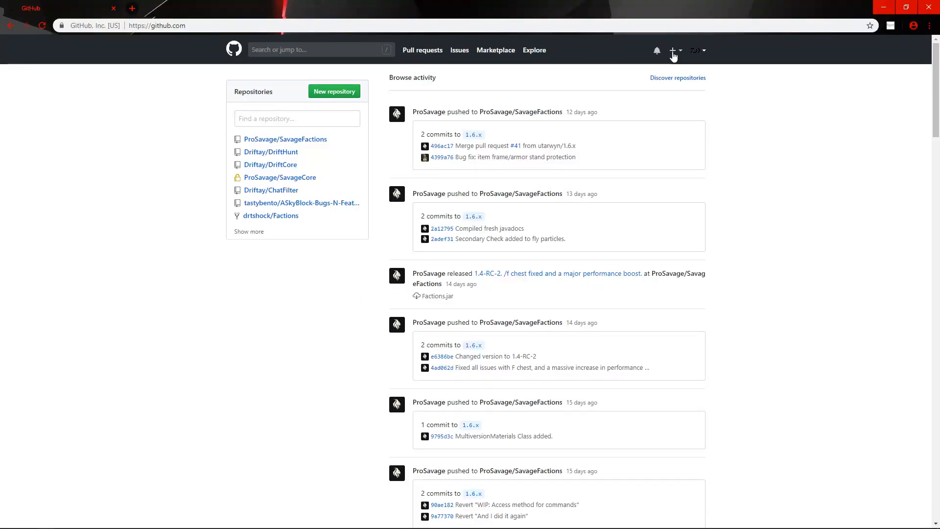
Create GitHub repository Example, described 'this is my example plugin', with no .gitignore template.
click(674, 50)
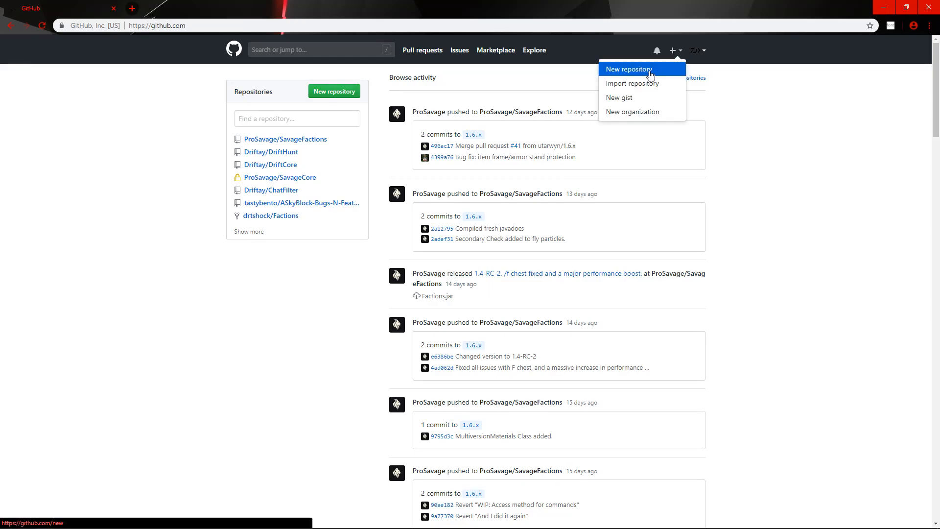
click(626, 69)
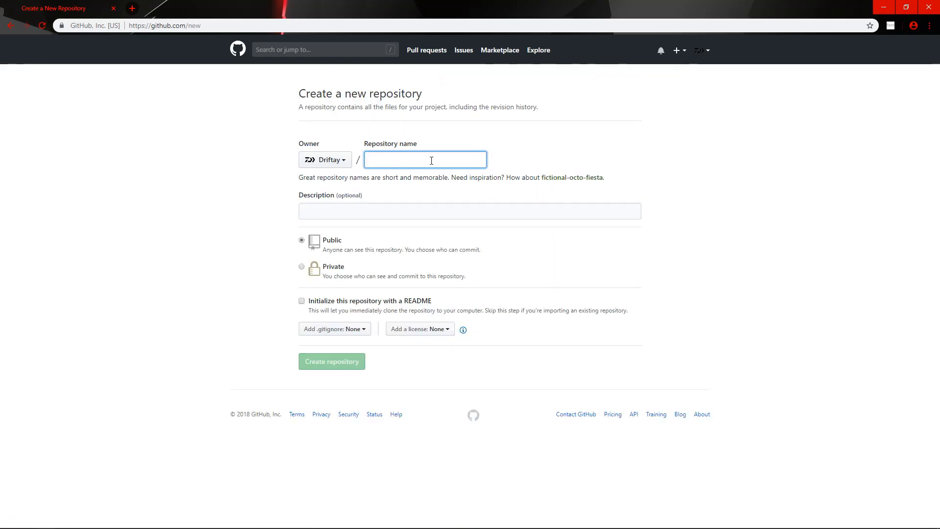
text(Example)
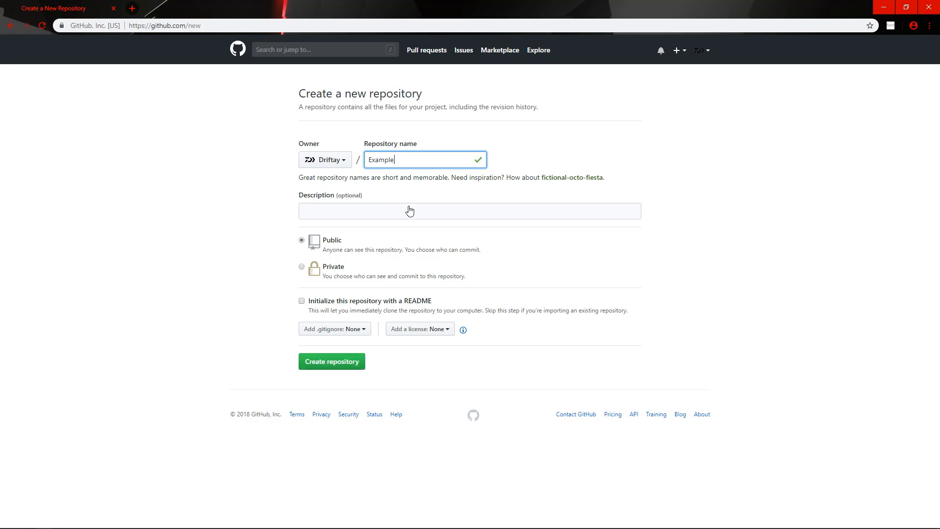
text(t)
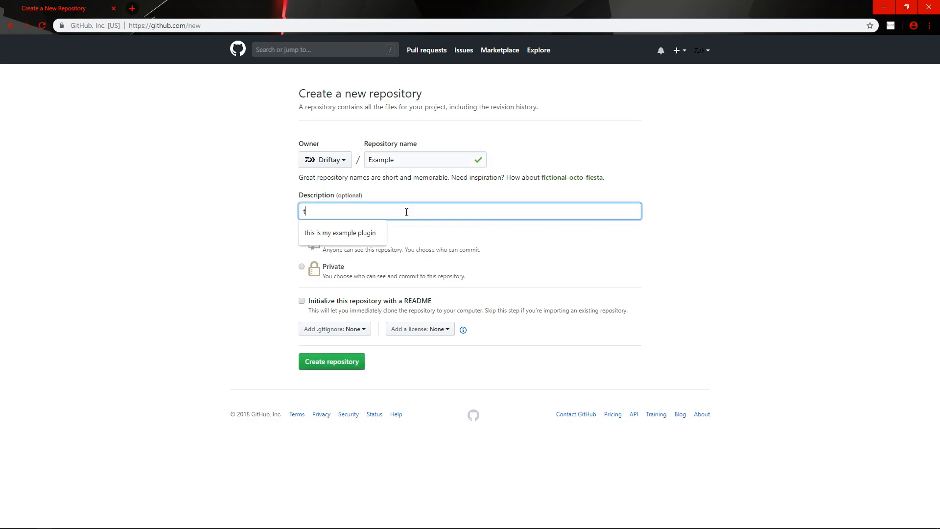
click(340, 232)
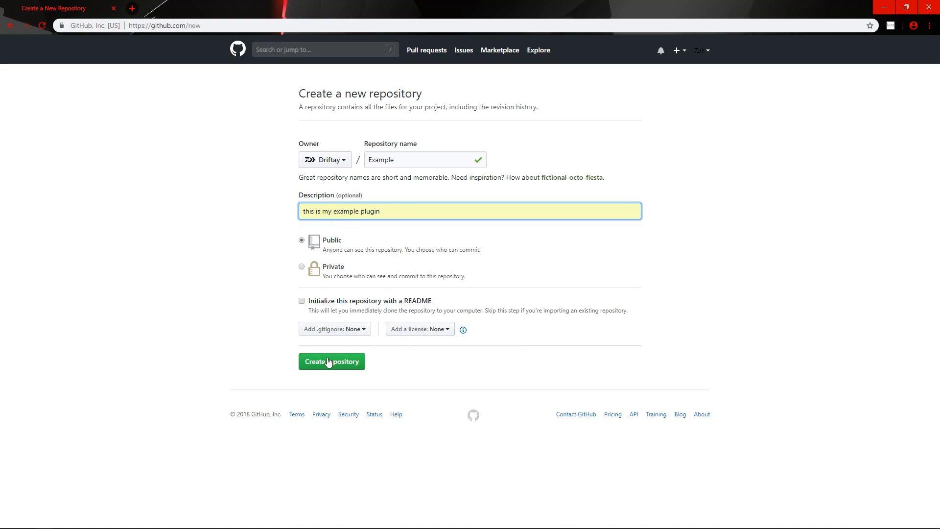
click(330, 328)
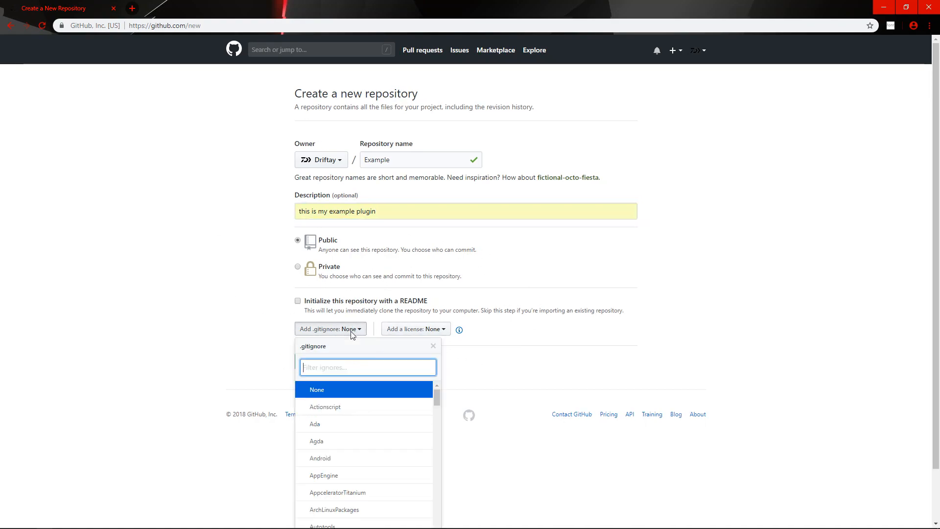
click(432, 346)
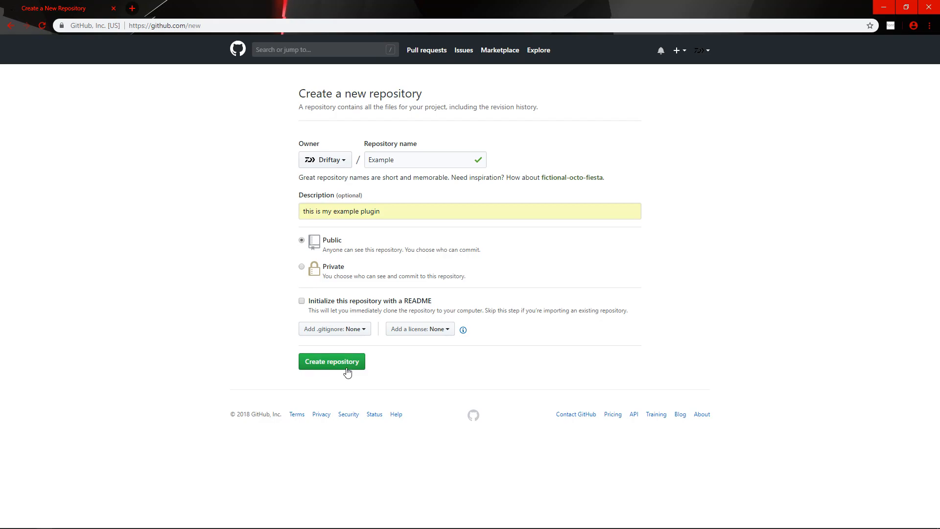
click(332, 360)
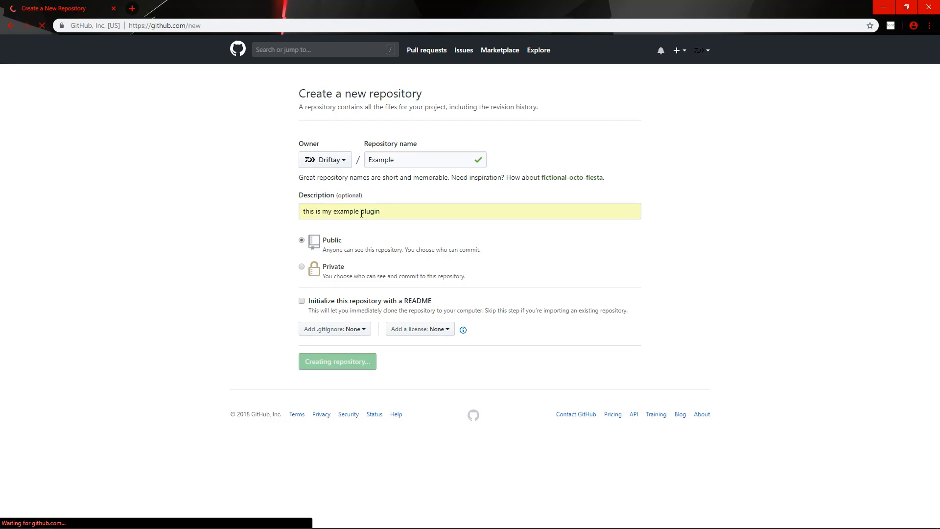
click(337, 360)
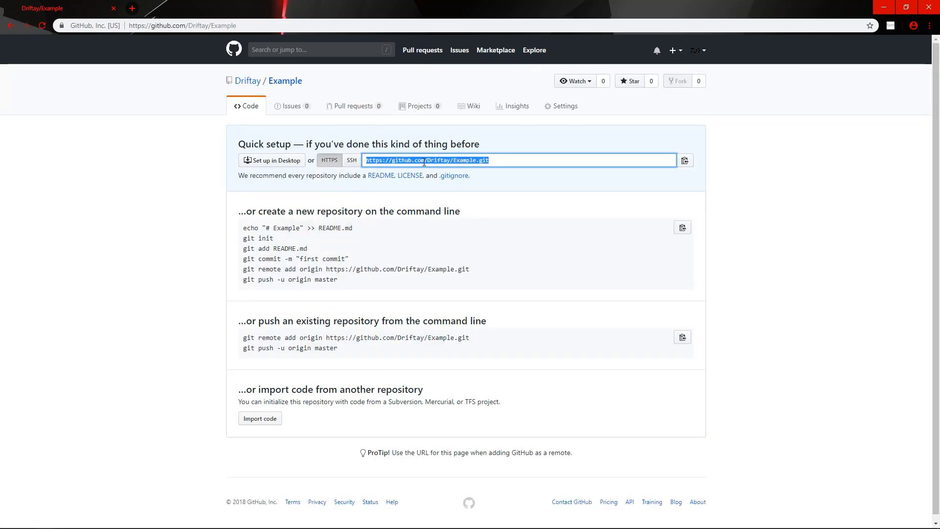
mouse_move(251, 473)
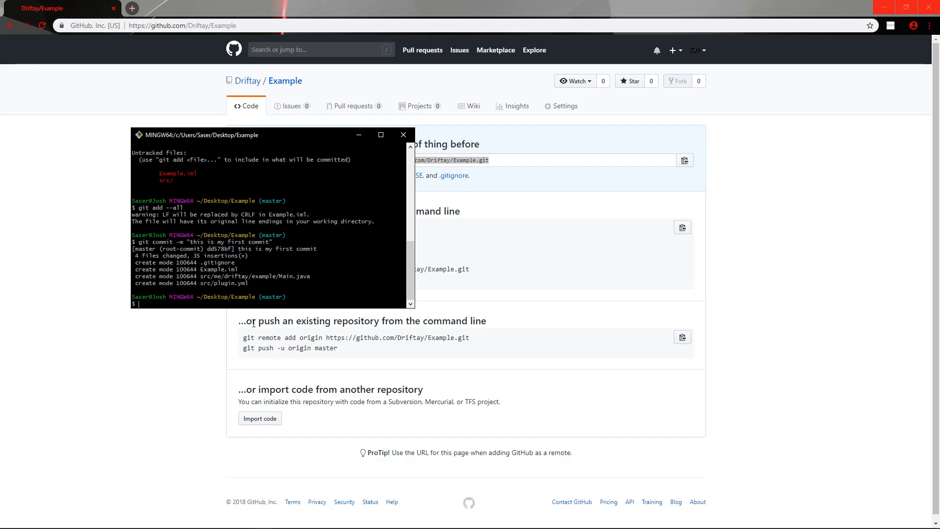
text(git remote a)
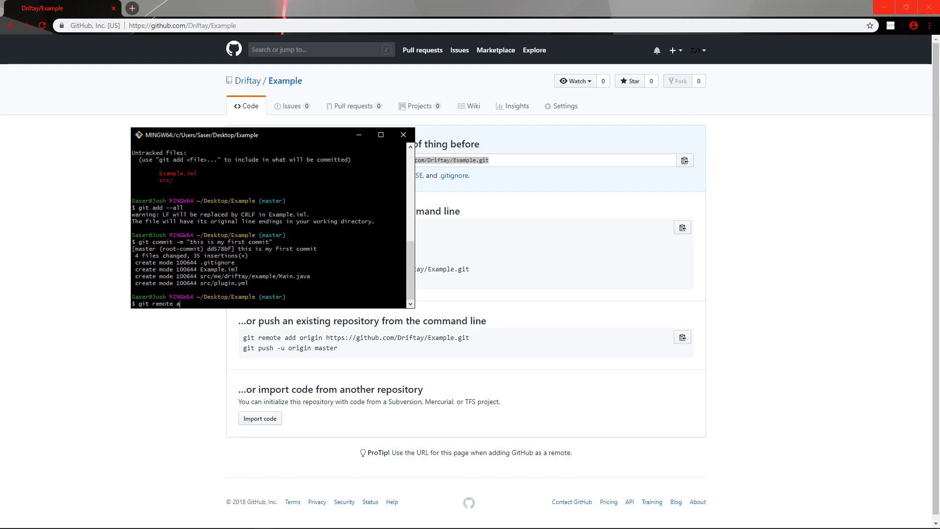
text(dd origin)
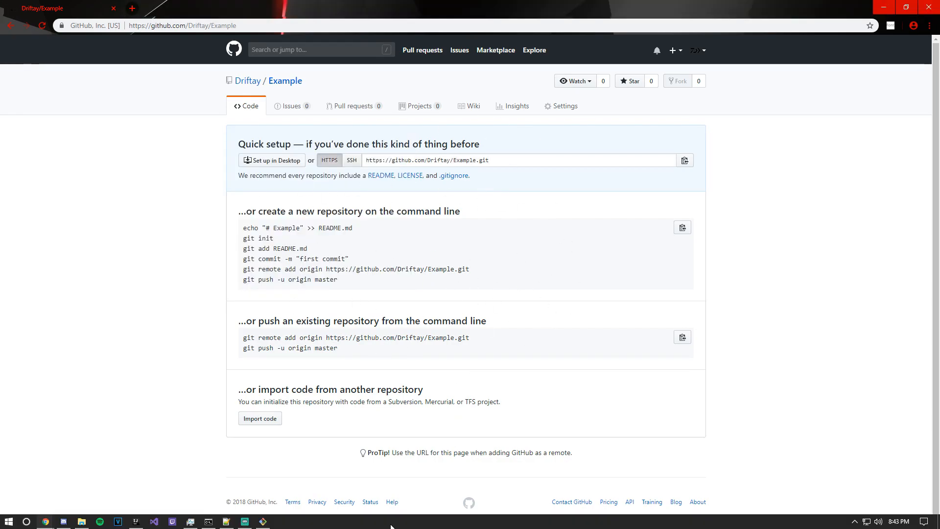
mouse_move(261, 520)
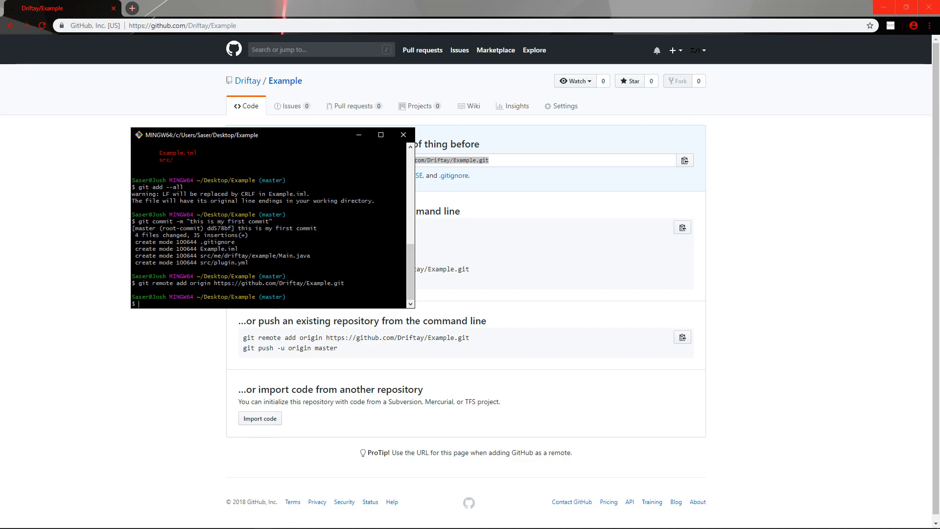
Run git push -u origin master to upload the first commit to GitHub.
text(git push -u o)
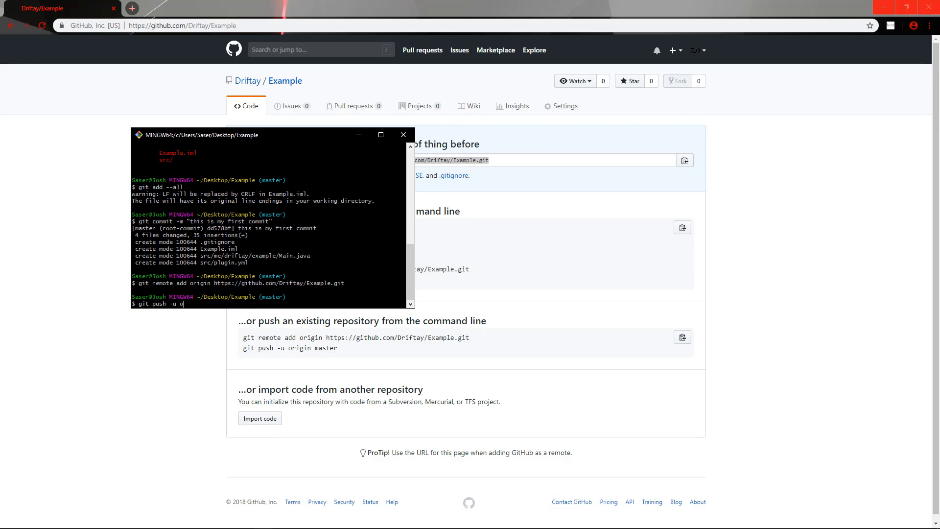
text(rigin master)
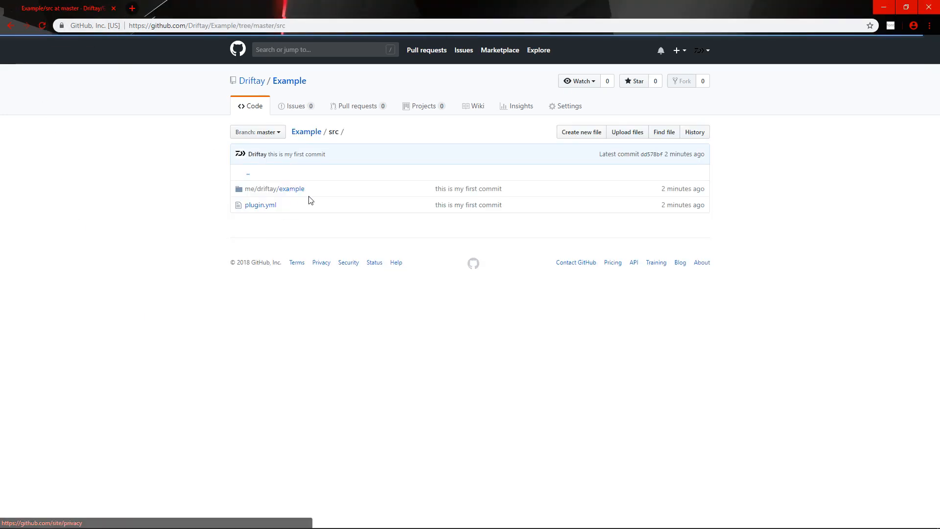
Browse into the me/driftay/example folder on GitHub, then switch back to Git Bash.
click(291, 188)
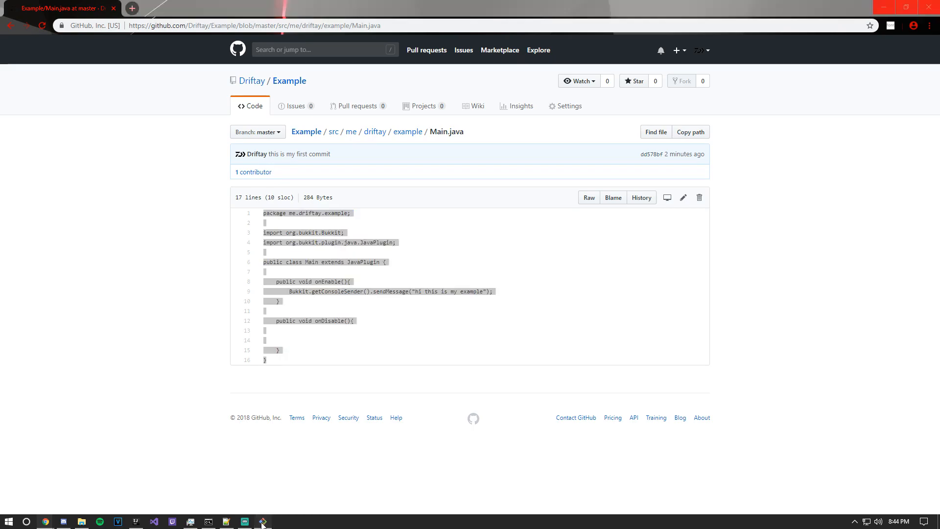
click(261, 521)
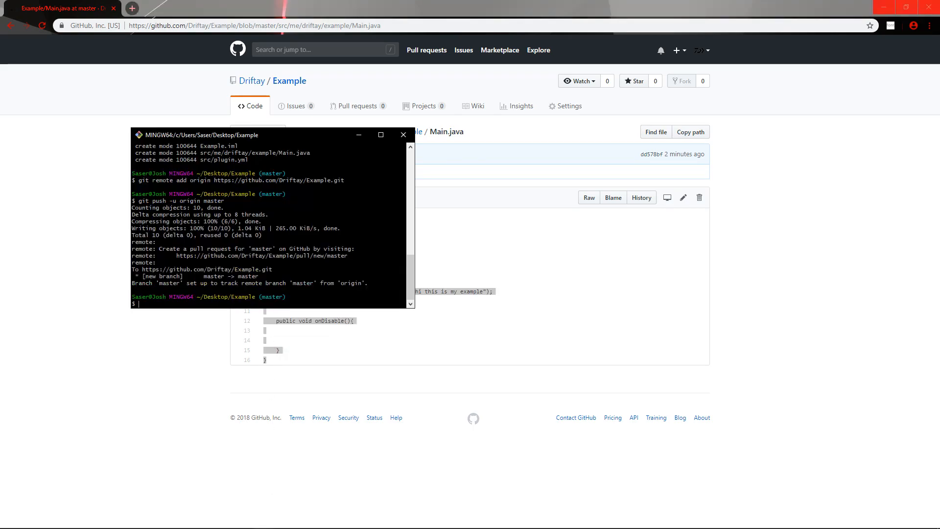
text(git push)
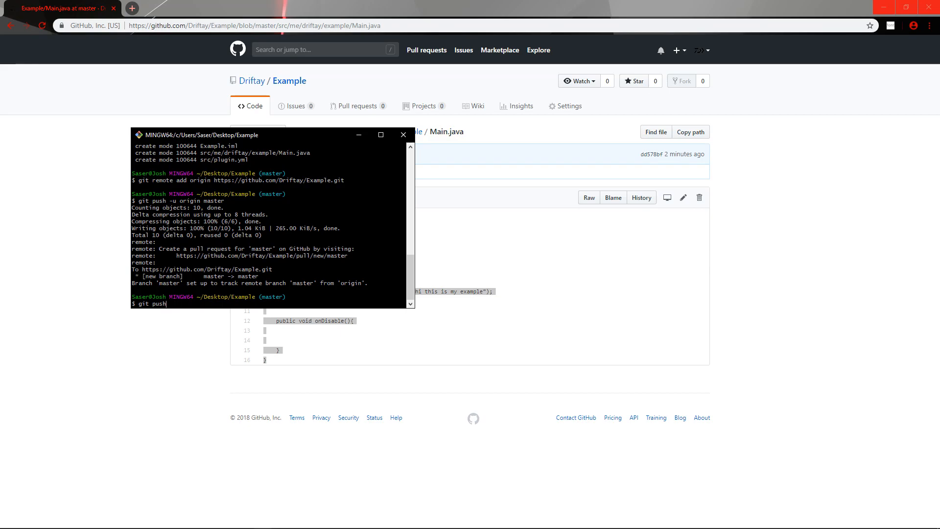
key(BackSpace)
text(commit)
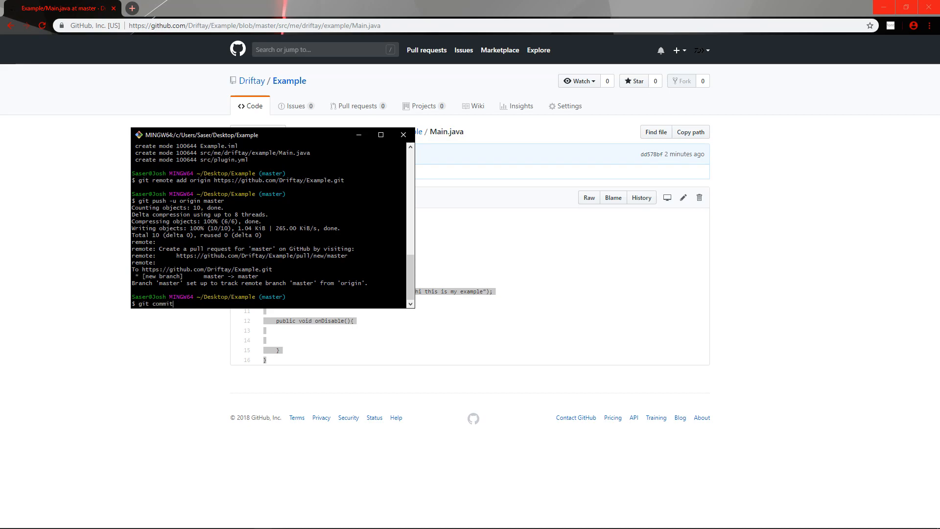
text(-m ")
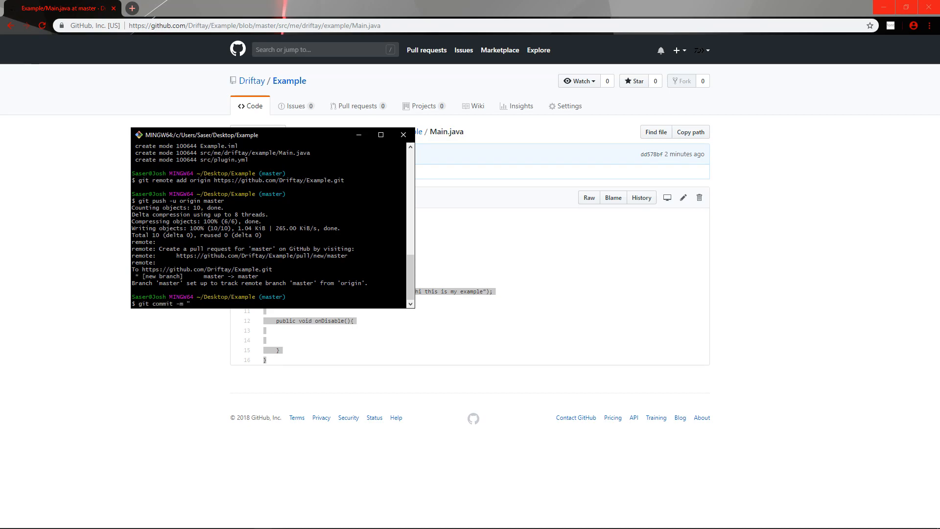
text(message)
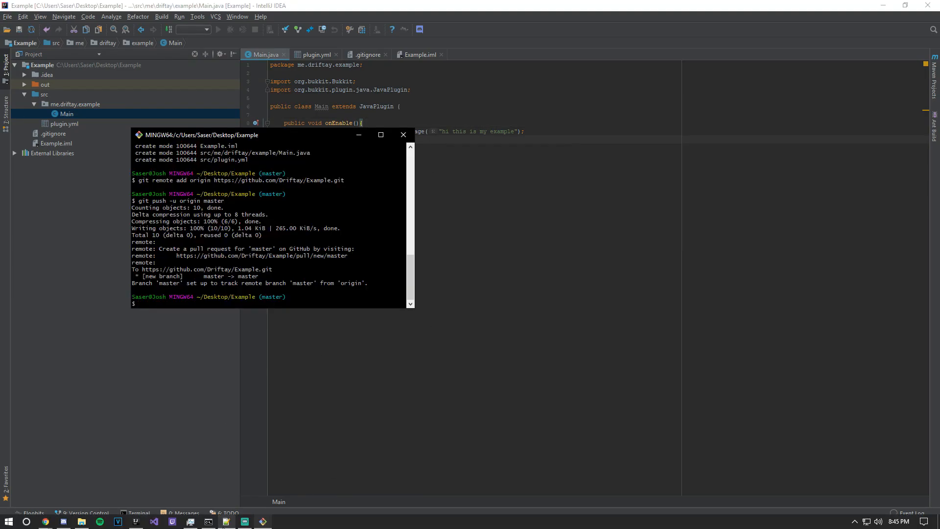
Return to the browser and open the Example repository root showing src, .gitignore, Example.iml.
click(403, 134)
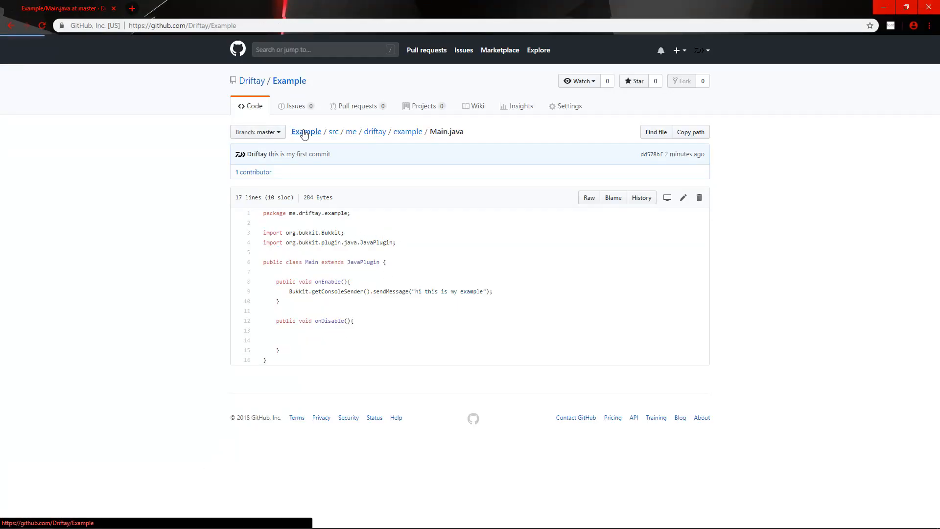
click(306, 131)
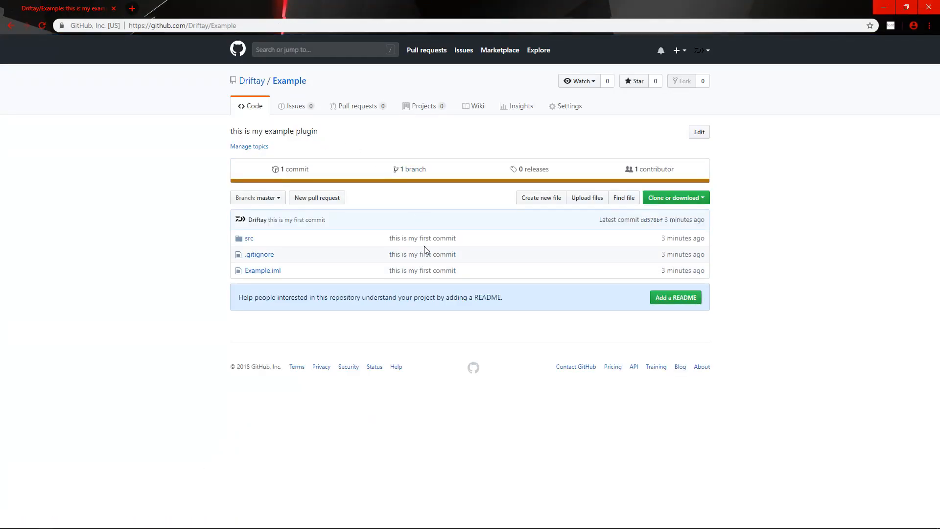
mouse_move(422, 237)
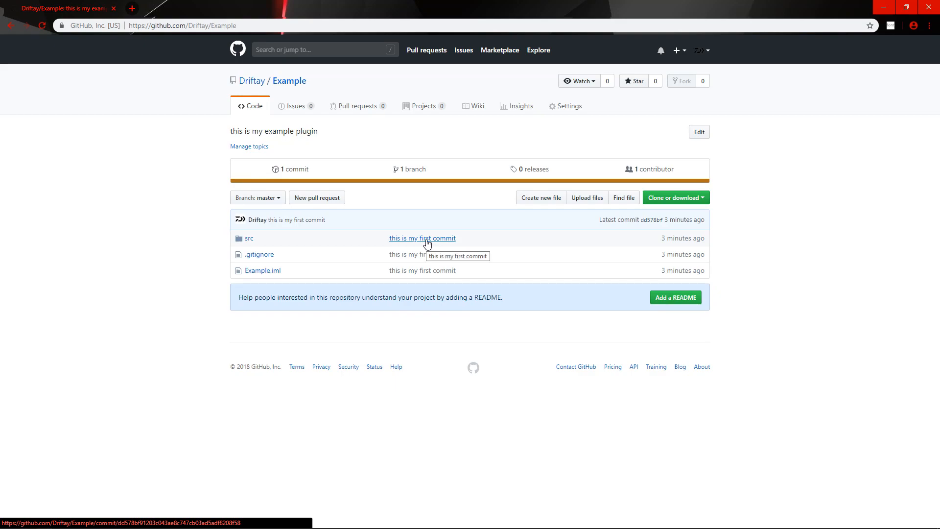